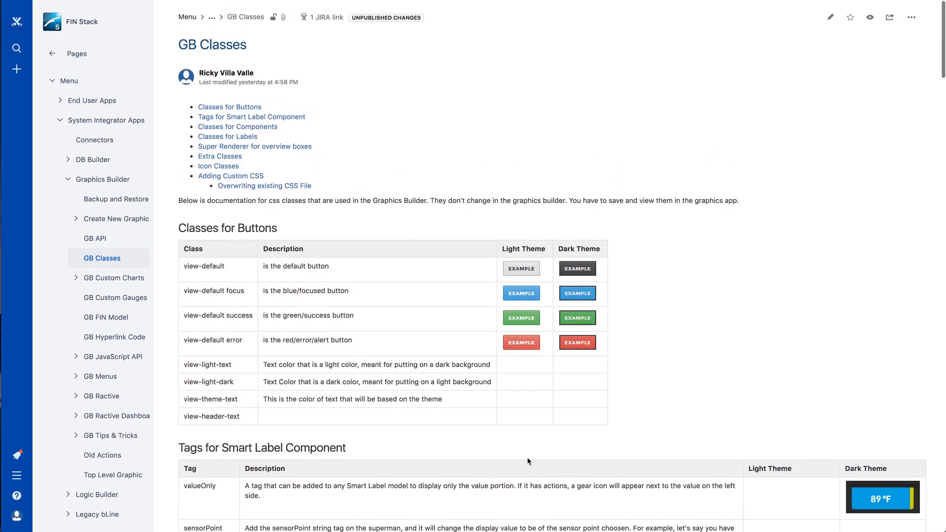
pyautogui.moveTo(306, 88)
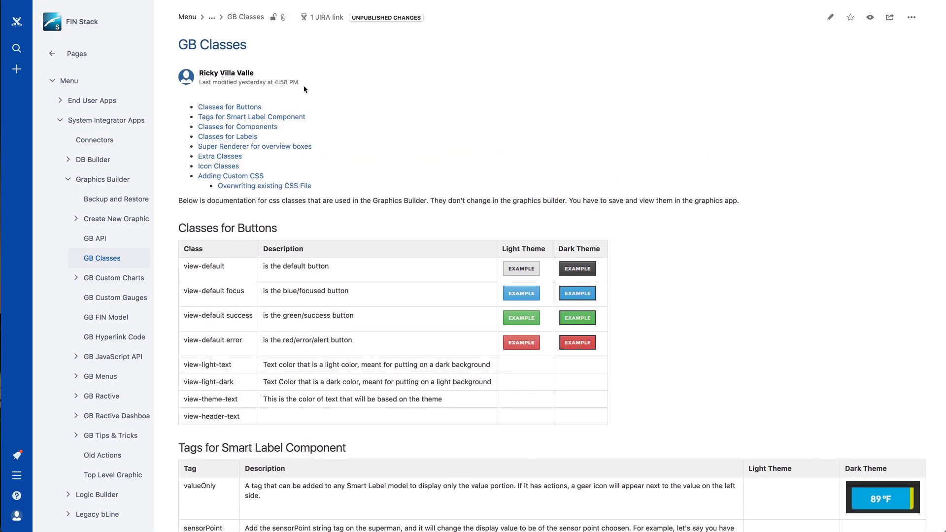
pyautogui.moveTo(321, 100)
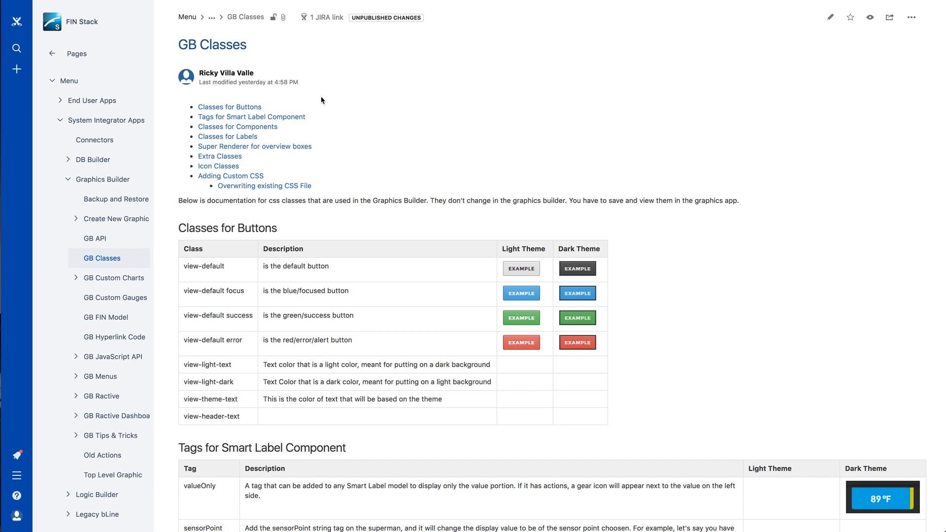
# Step: Show the Components palette and place a new Submit button on the canvas
pyautogui.scroll(-3)
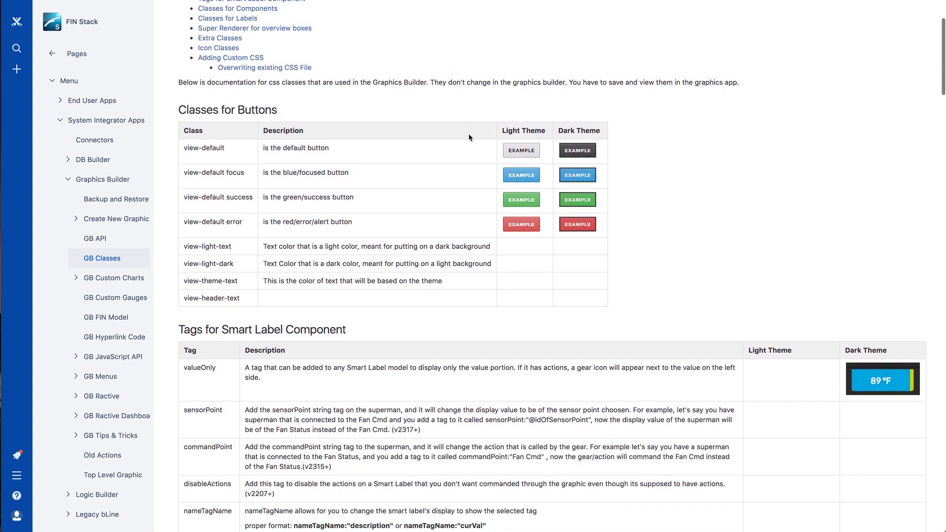
pyautogui.scroll(-3)
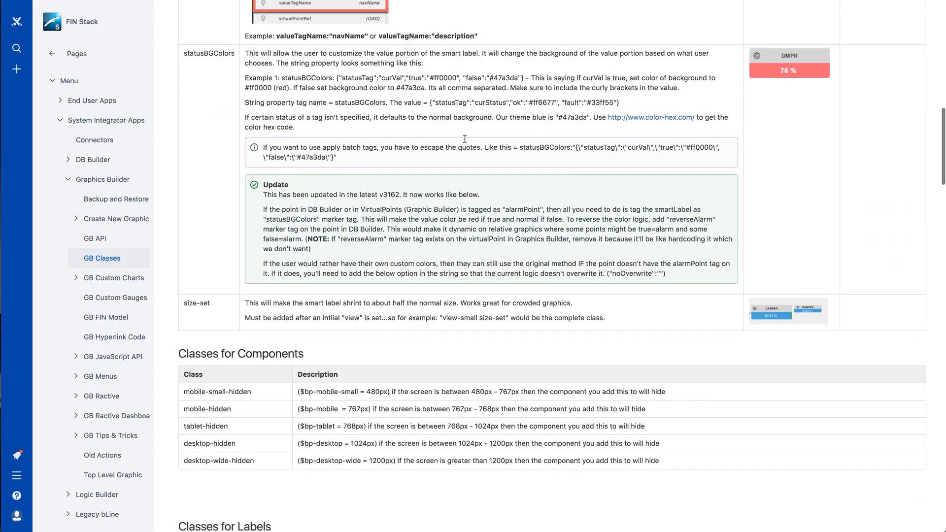
pyautogui.scroll(-3)
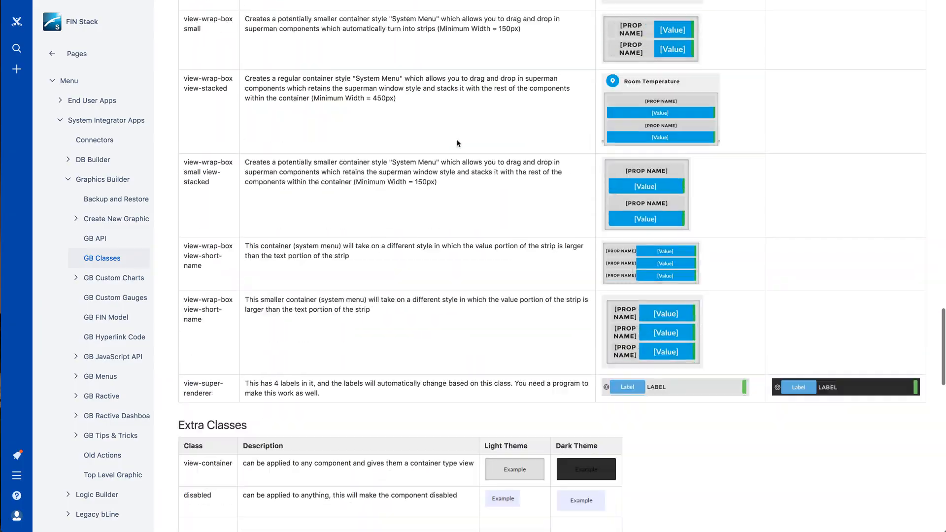
pyautogui.scroll(-3)
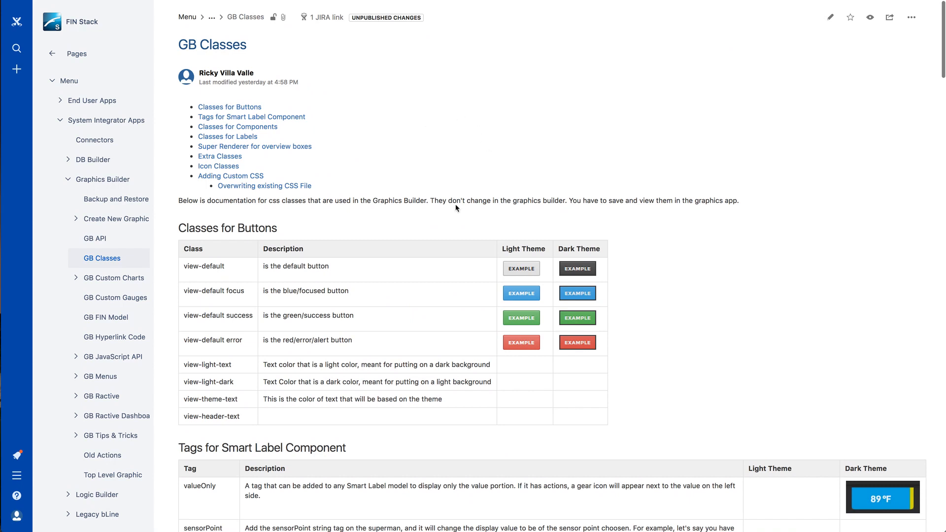
pyautogui.moveTo(238, 308)
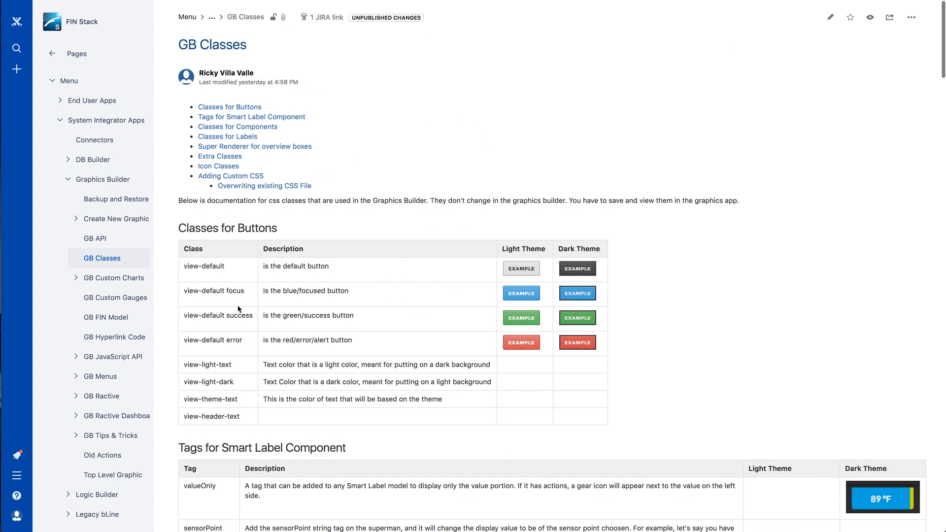
pyautogui.moveTo(248, 300)
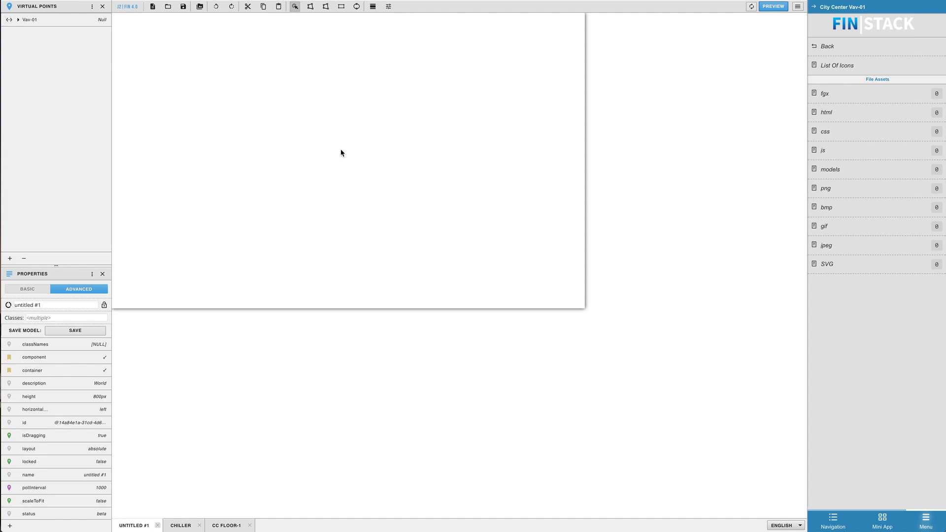
pyautogui.click(91, 6)
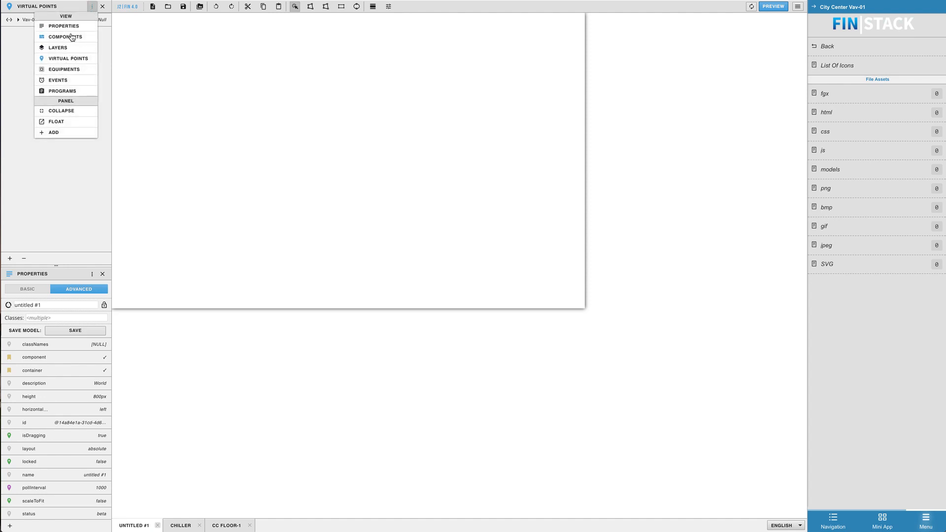
pyautogui.click(67, 37)
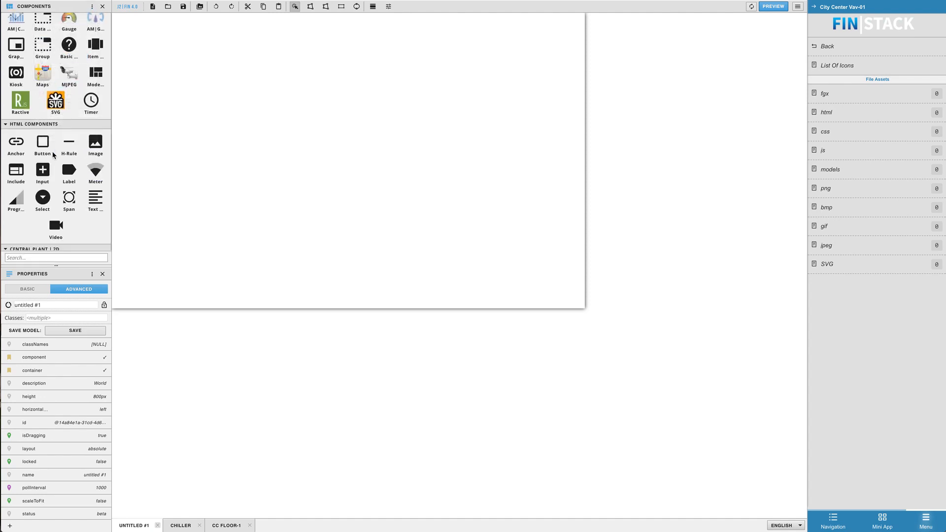
pyautogui.moveTo(42, 145); pyautogui.dragTo(179, 72)
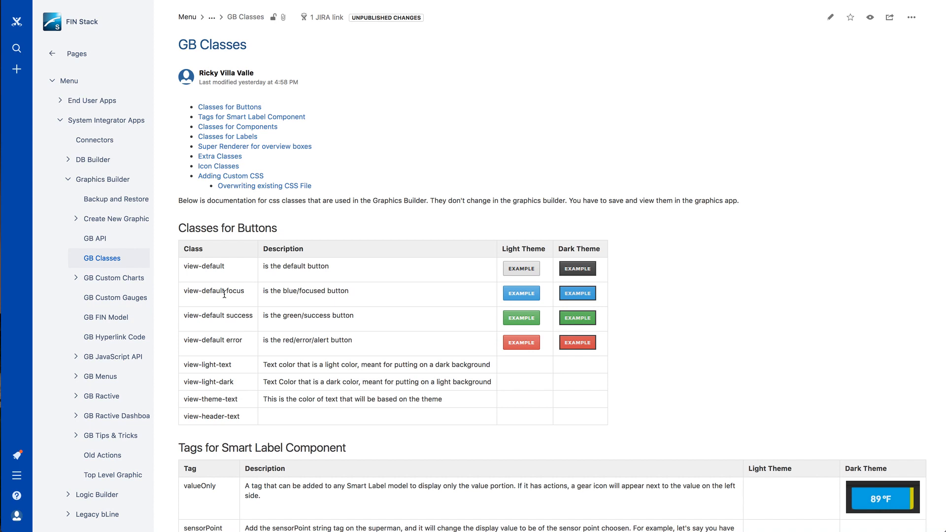
pyautogui.doubleClick(203, 290)
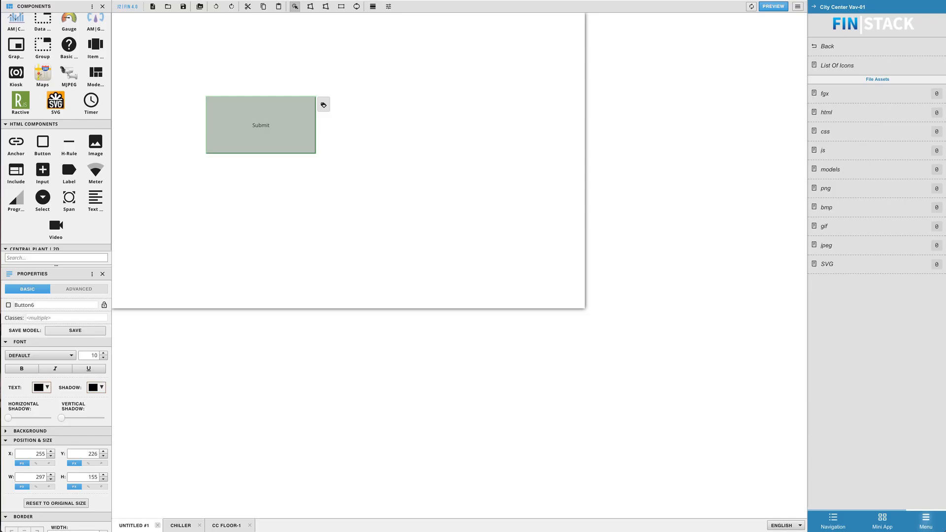
pyautogui.moveTo(356, 183)
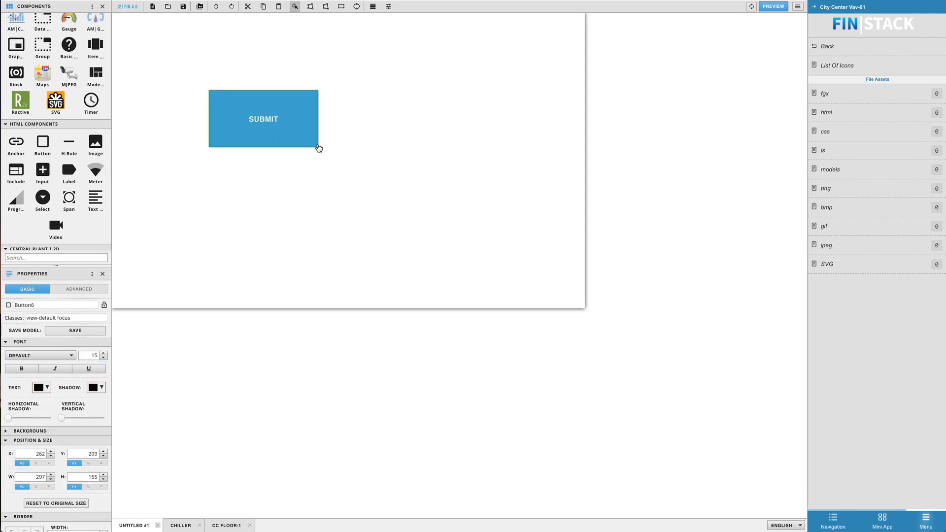
# Step: Shrink the red view-default error Submit button slightly
pyautogui.moveTo(319, 149); pyautogui.dragTo(312, 138)
pyautogui.write('error')
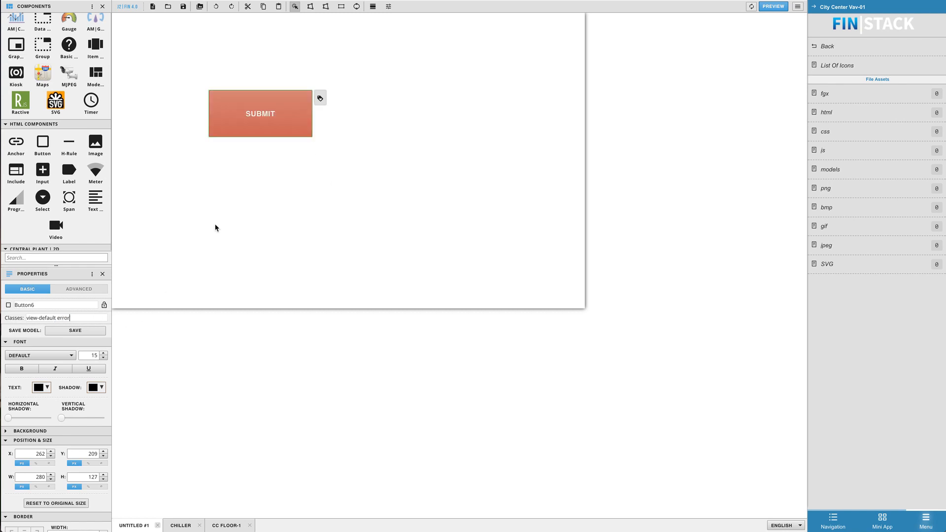
pyautogui.moveTo(333, 181)
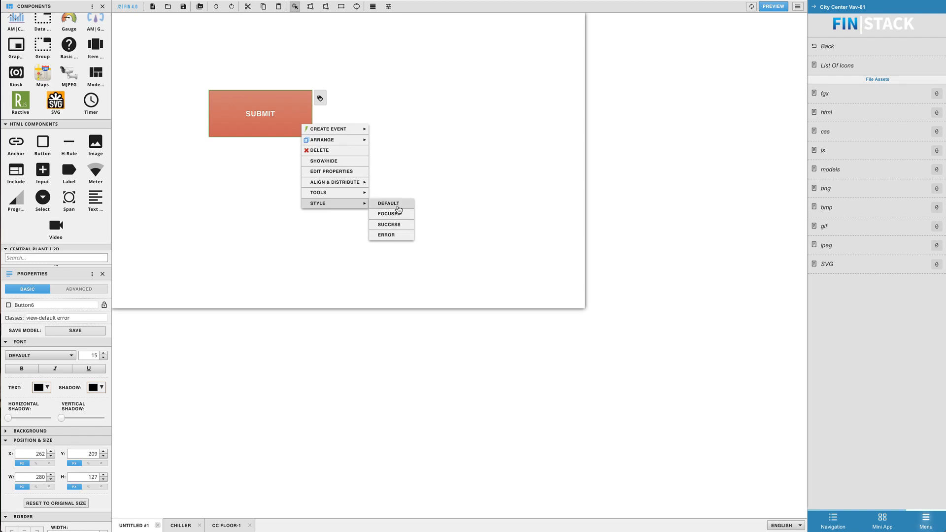
# Step: Apply the Success style to the Submit button, making it green with view-default success
pyautogui.click(388, 225)
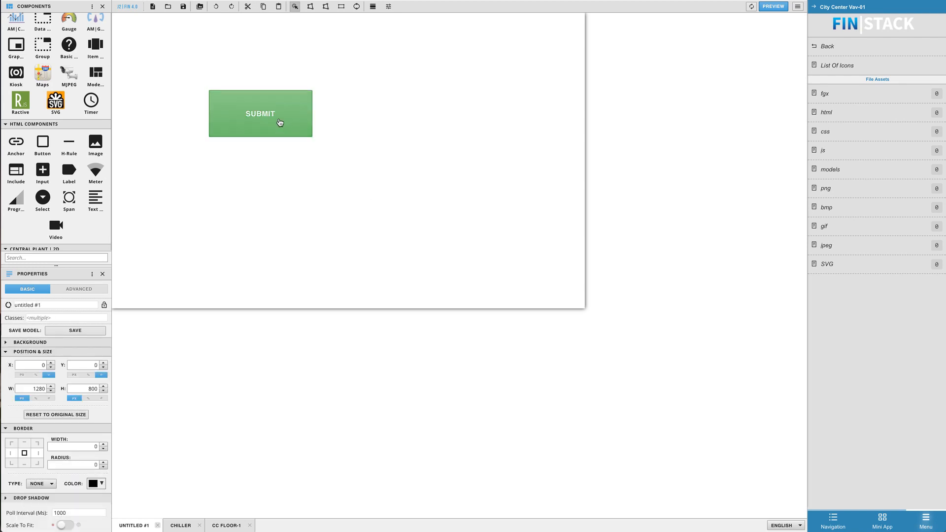
pyautogui.click(260, 114)
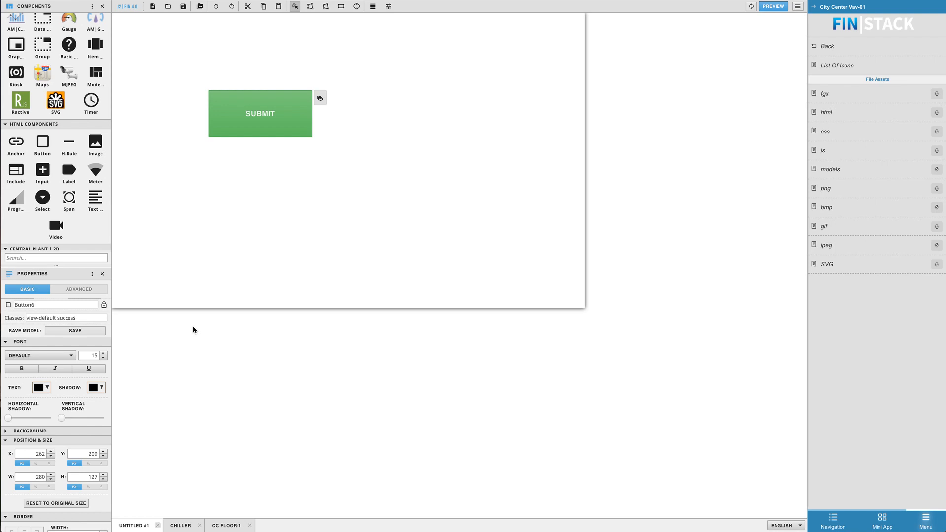
pyautogui.doubleClick(66, 317)
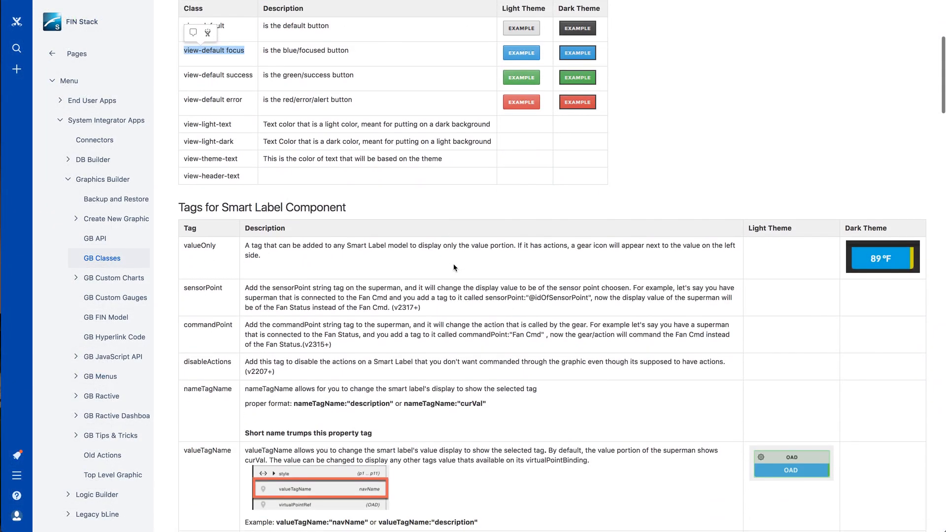
pyautogui.scroll(-3)
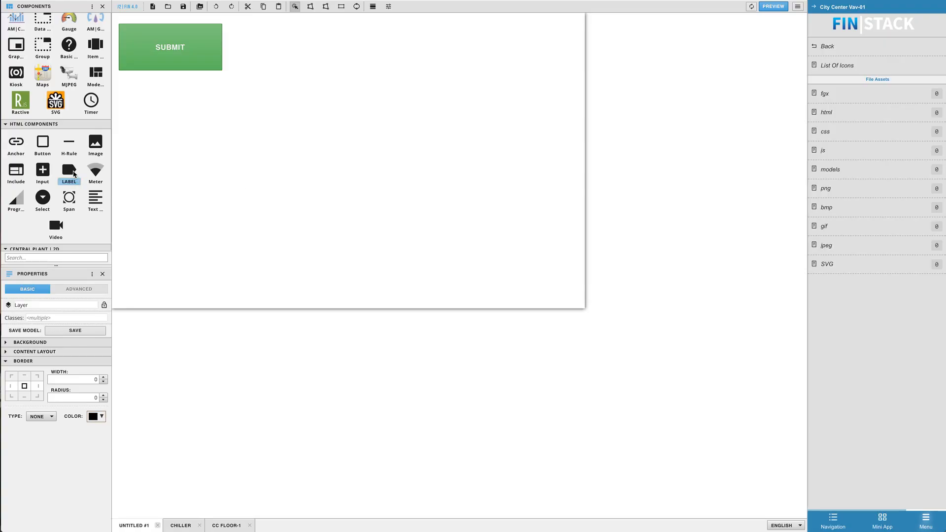
# Step: Show the Virtual Points list and switch to the CC FLOOR-1 floor plan graphic
pyautogui.click(91, 6)
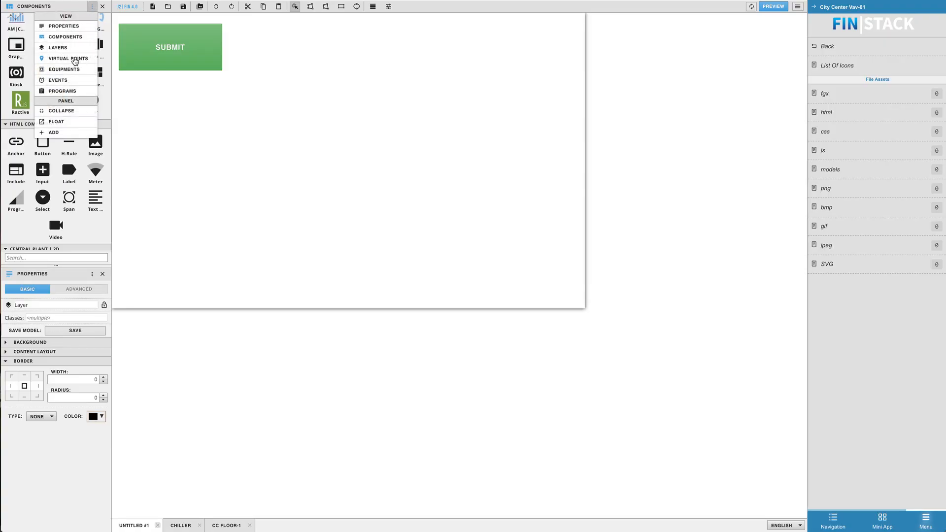
pyautogui.click(70, 59)
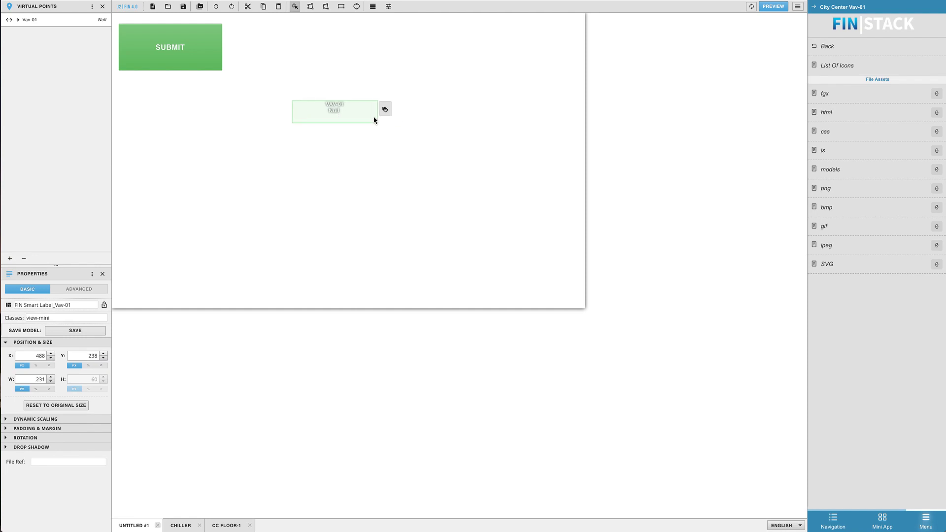
pyautogui.click(228, 525)
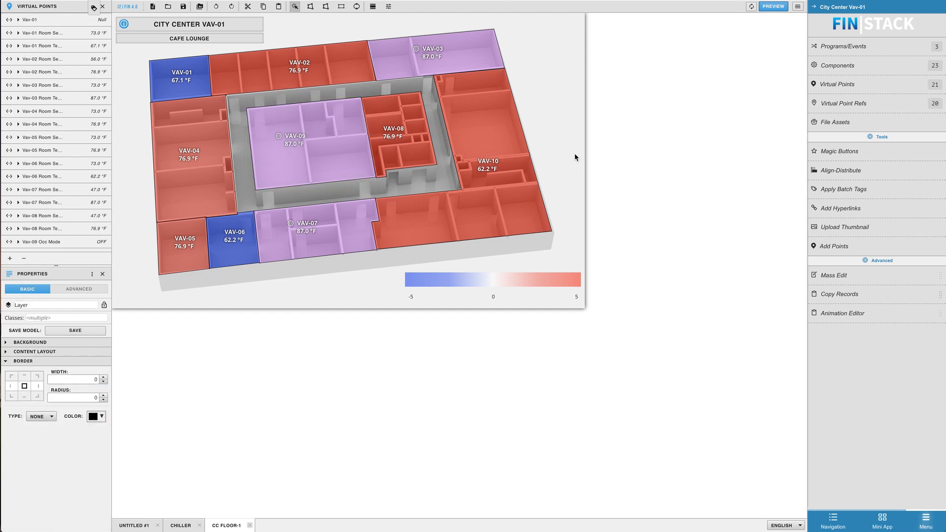
# Step: Give the Occ Mode smart label the view-mini class
pyautogui.scroll(-3)
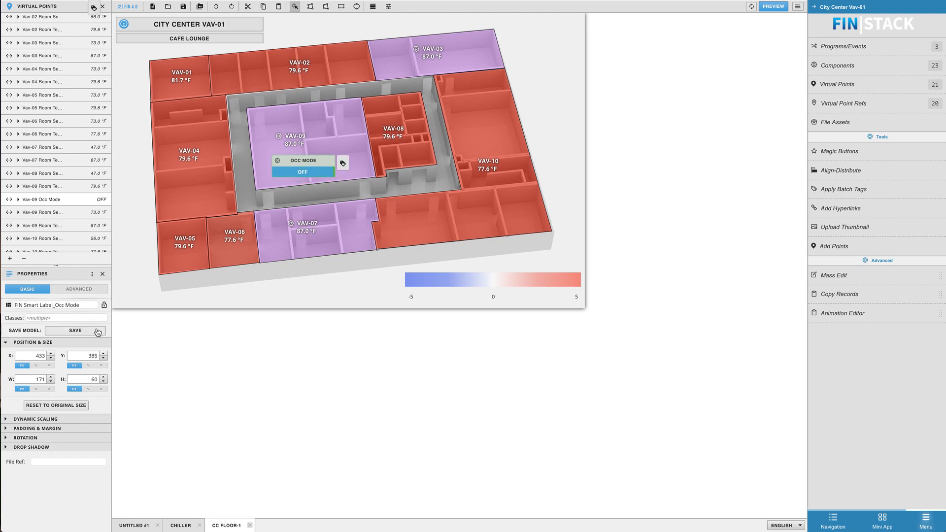
pyautogui.write('view-mini')
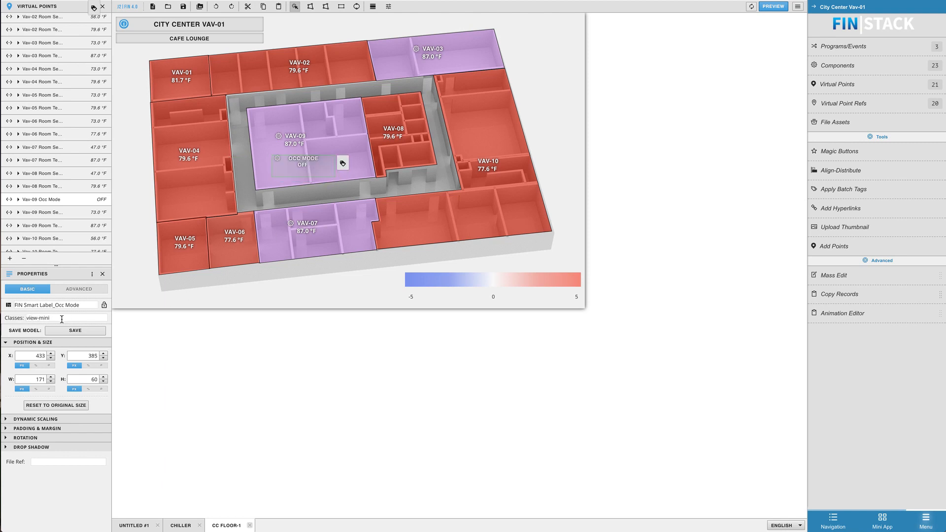
pyautogui.rightClick(303, 162)
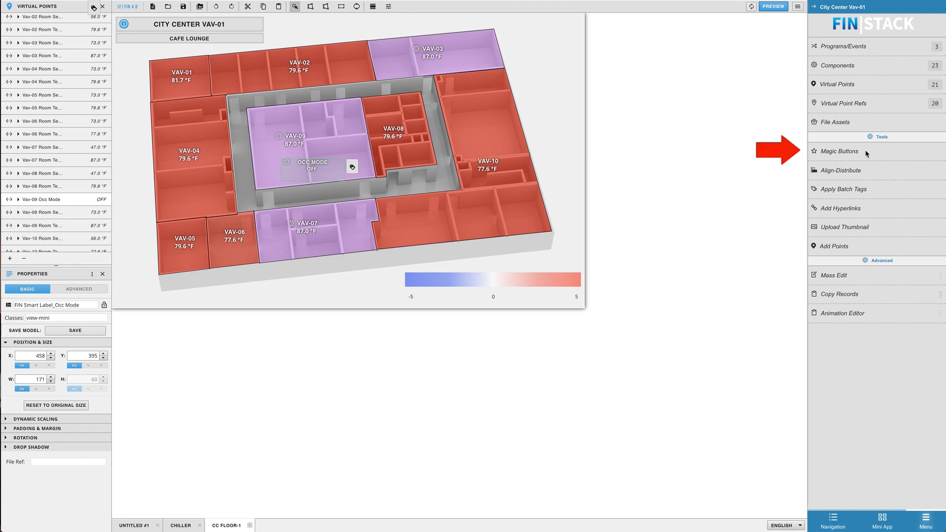
# Step: Apply the Magic Buttons Resize preset and move the Occ Mode label into the VAV-09 zone
pyautogui.click(839, 152)
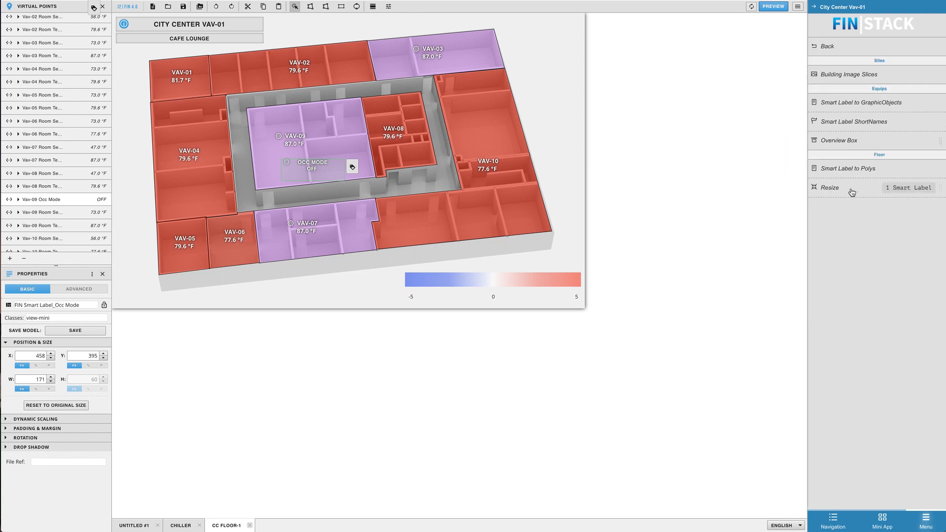
pyautogui.click(852, 187)
pyautogui.write(' small')
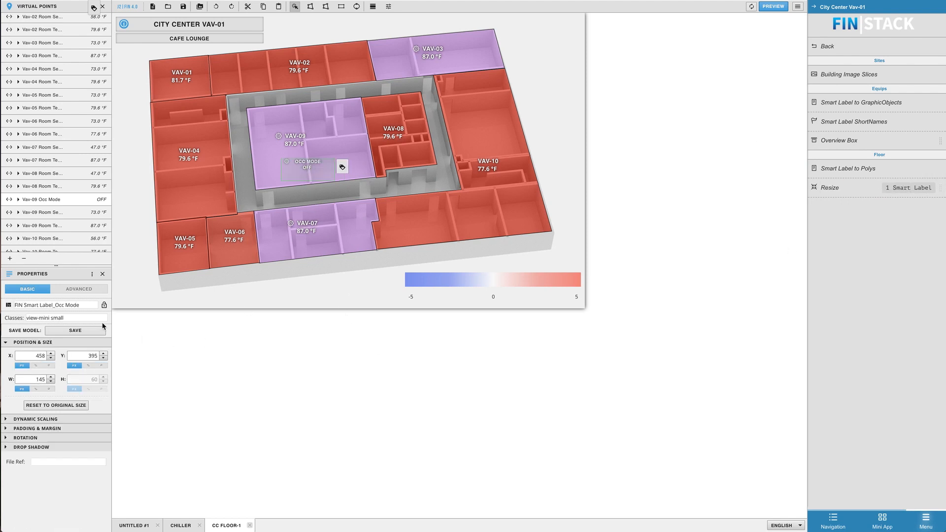
pyautogui.doubleClick(55, 318)
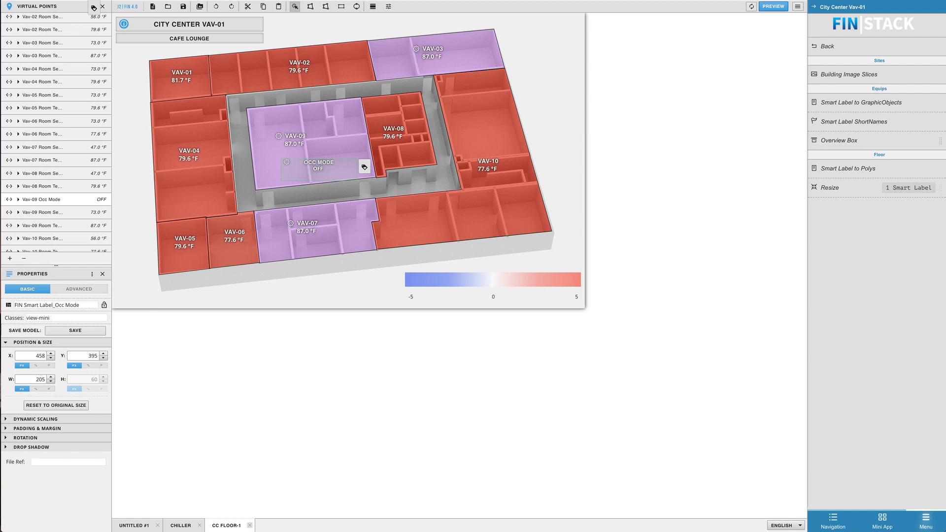
pyautogui.moveTo(318, 168); pyautogui.dragTo(343, 147)
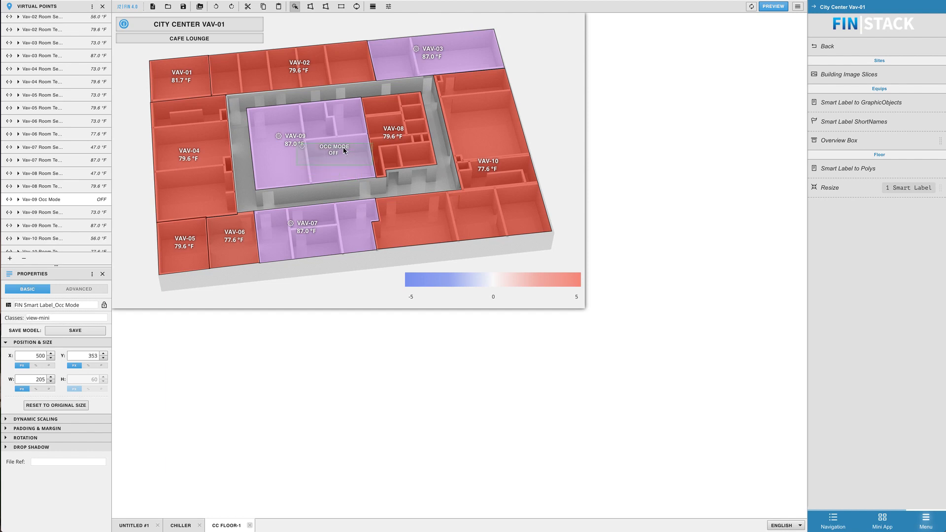
pyautogui.moveTo(333, 148); pyautogui.dragTo(294, 165)
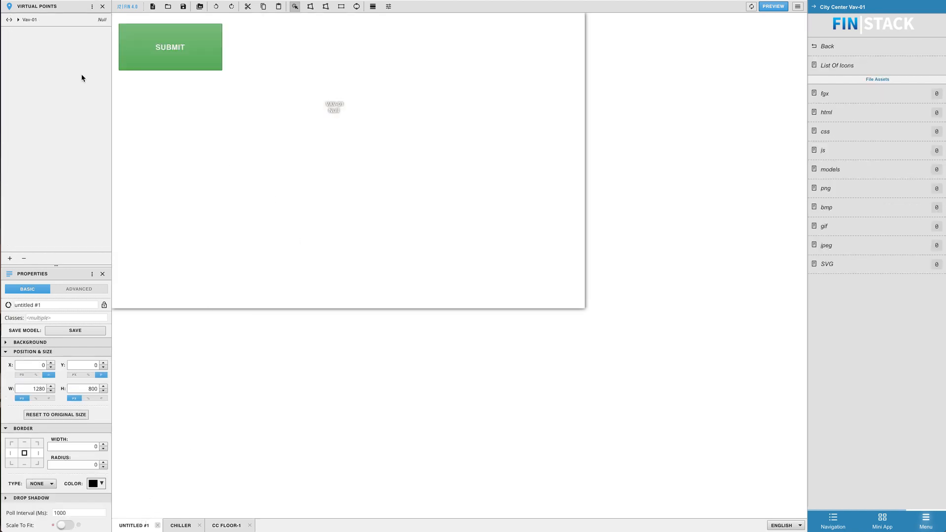
# Step: Show the Components palette and start a view-container Group on Untitled #1
pyautogui.click(90, 7)
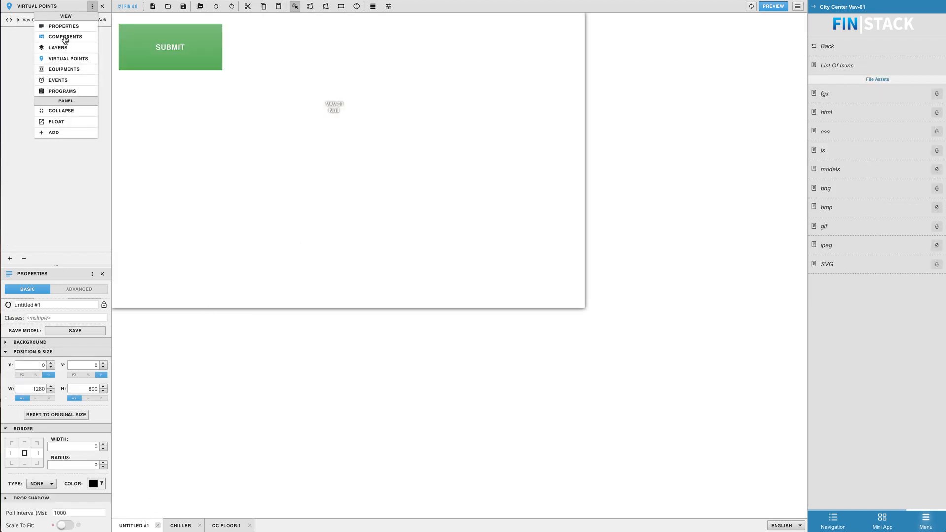
pyautogui.click(65, 36)
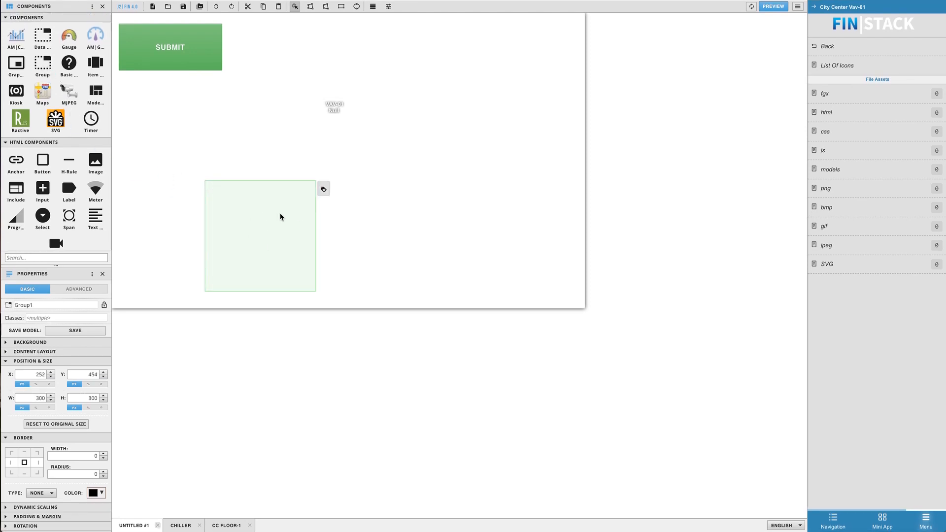
pyautogui.write('view-container')
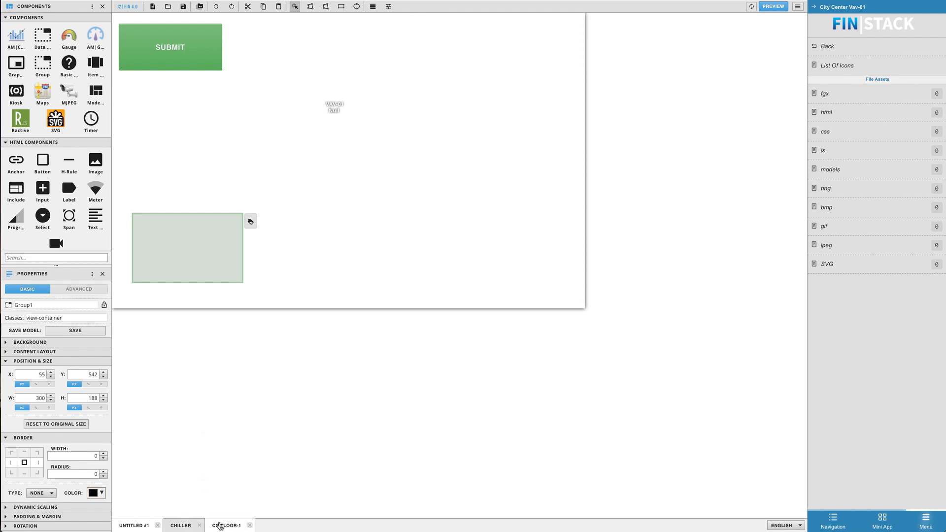
# Step: Fit the container over the CC Floor-1 gradient key and send it to the back
pyautogui.click(225, 525)
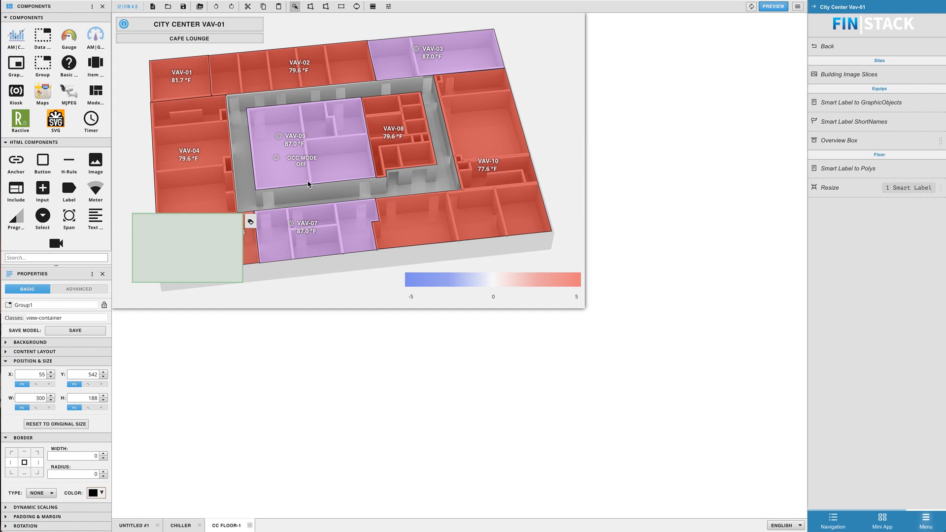
pyautogui.moveTo(187, 244); pyautogui.dragTo(392, 252)
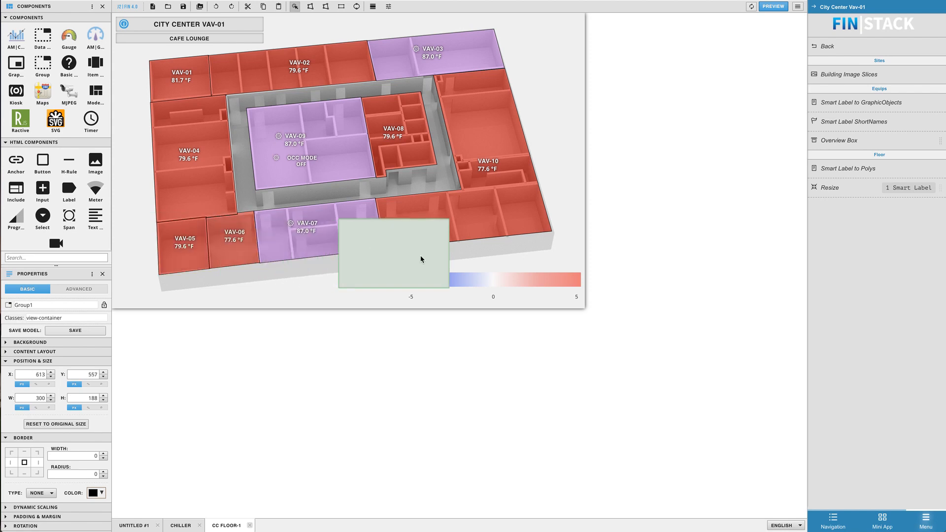
pyautogui.moveTo(392, 253); pyautogui.dragTo(451, 268)
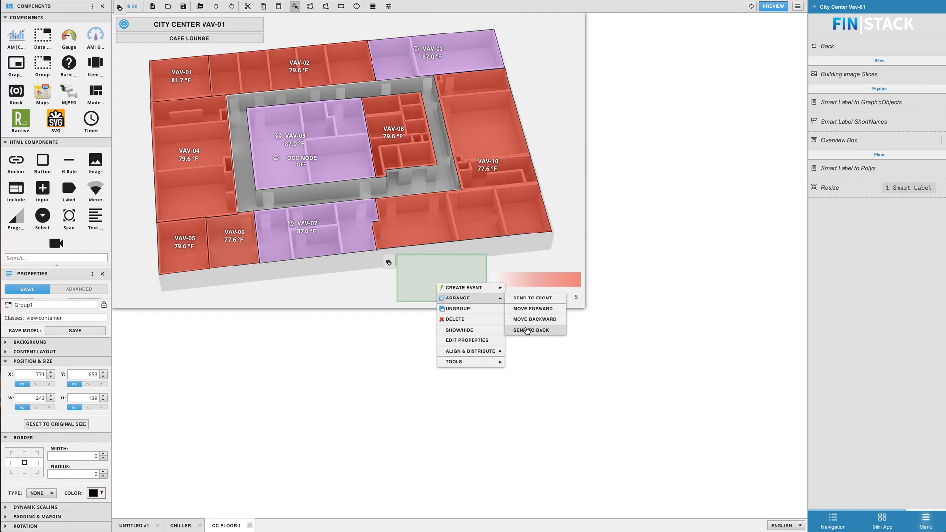
pyautogui.click(530, 329)
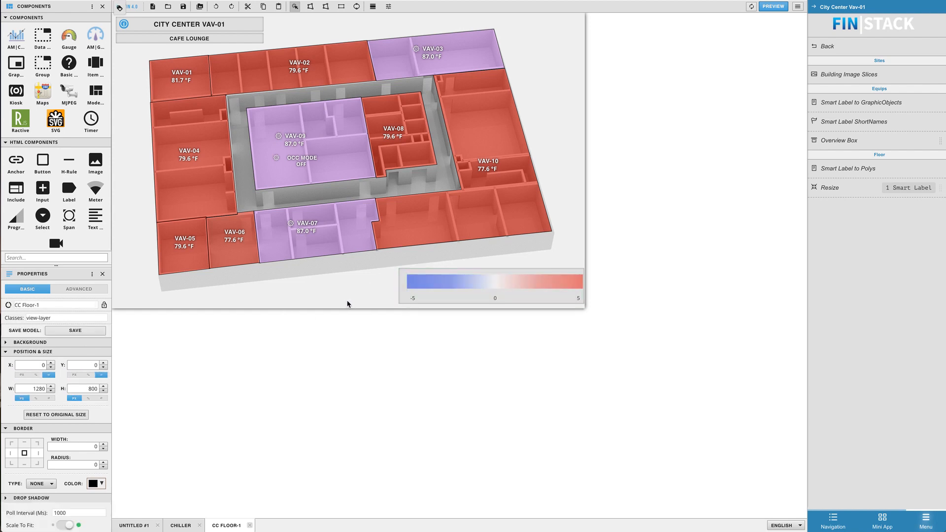
pyautogui.moveTo(522, 287)
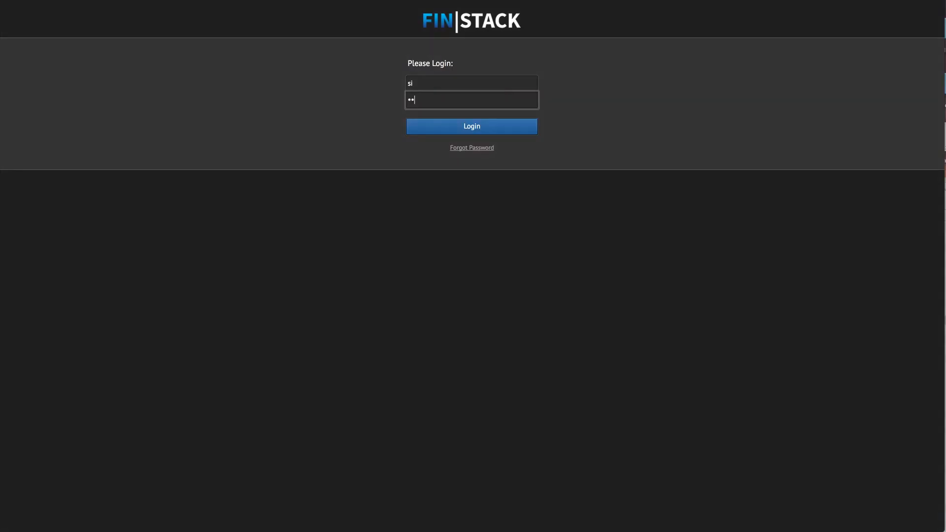
# Step: Submit the FIN Stack login credentials to sign back in
pyautogui.click(471, 126)
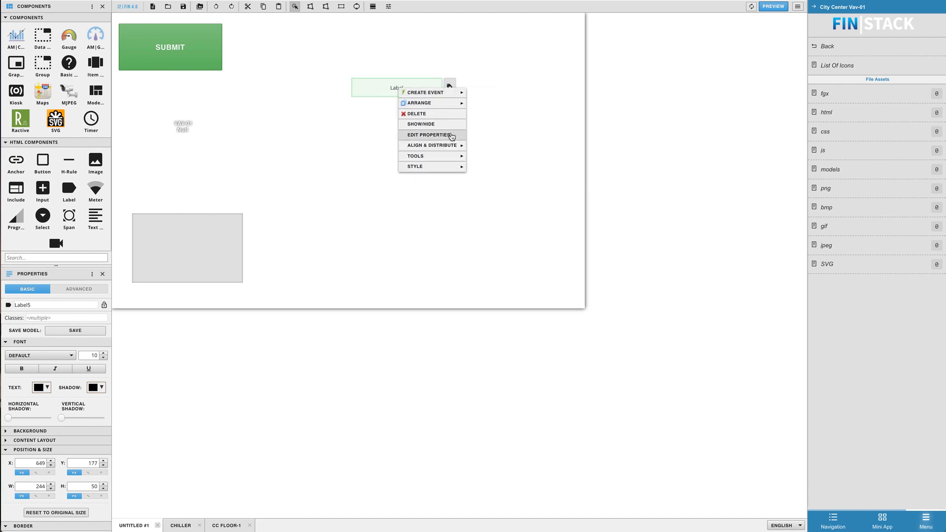
# Step: Apply the Default status style, giving the label the blue view-superman-value class
pyautogui.click(414, 166)
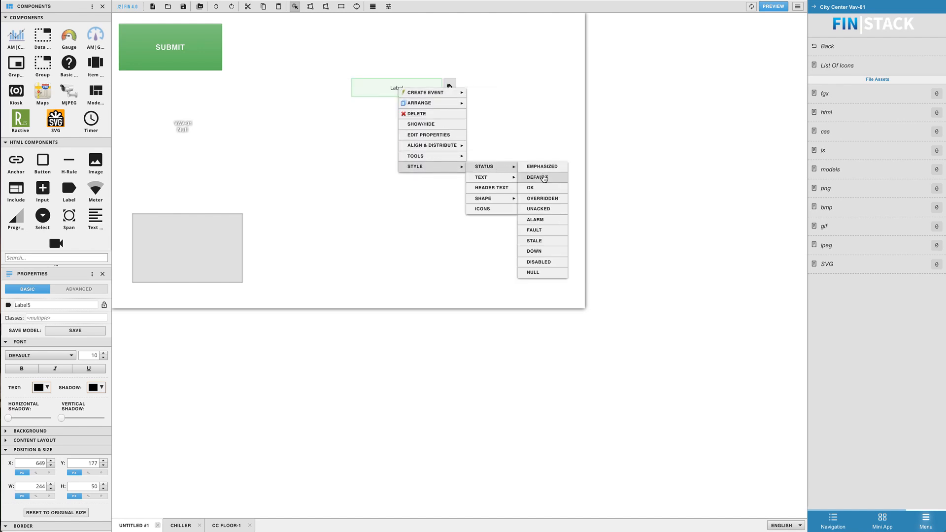
pyautogui.click(537, 177)
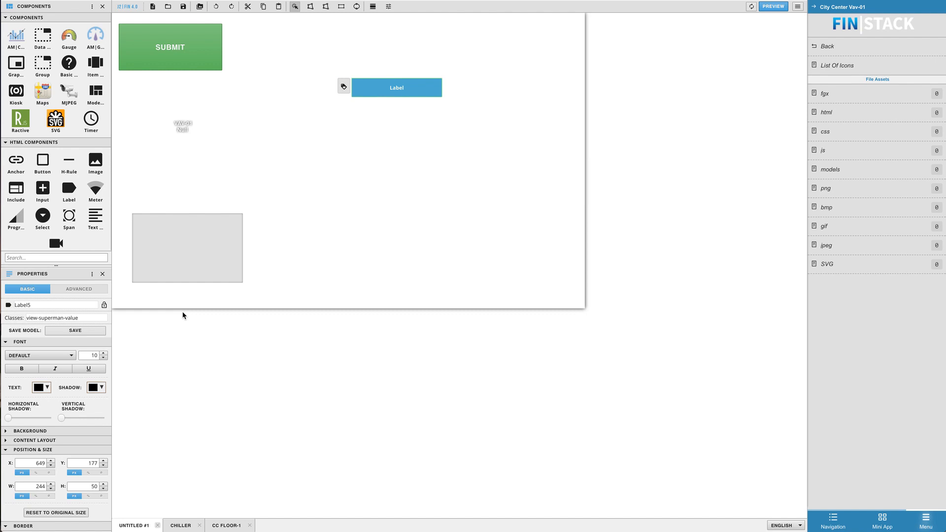
pyautogui.click(74, 317)
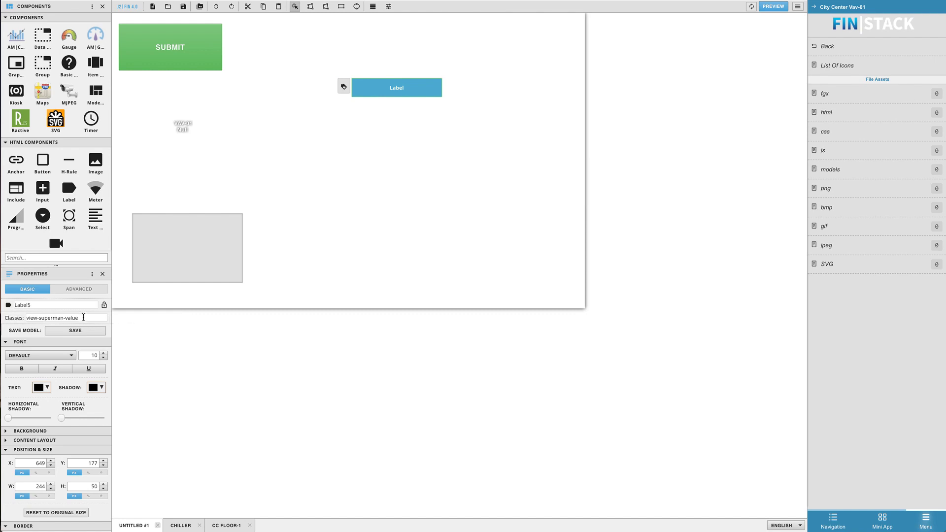
pyautogui.doubleClick(58, 317)
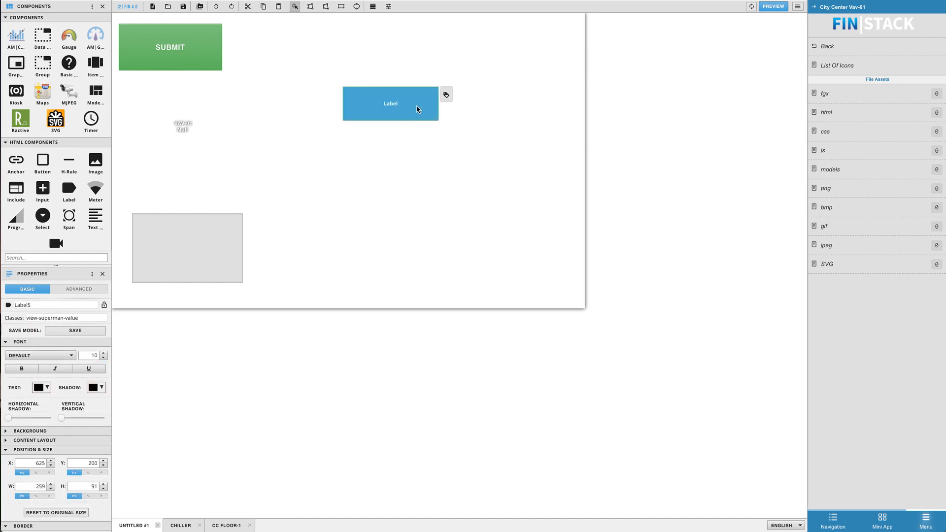
# Step: Narrow the blue label and give it the 'round view-superman-value' classes so it shows as a blue oval
pyautogui.moveTo(390, 103); pyautogui.dragTo(380, 104)
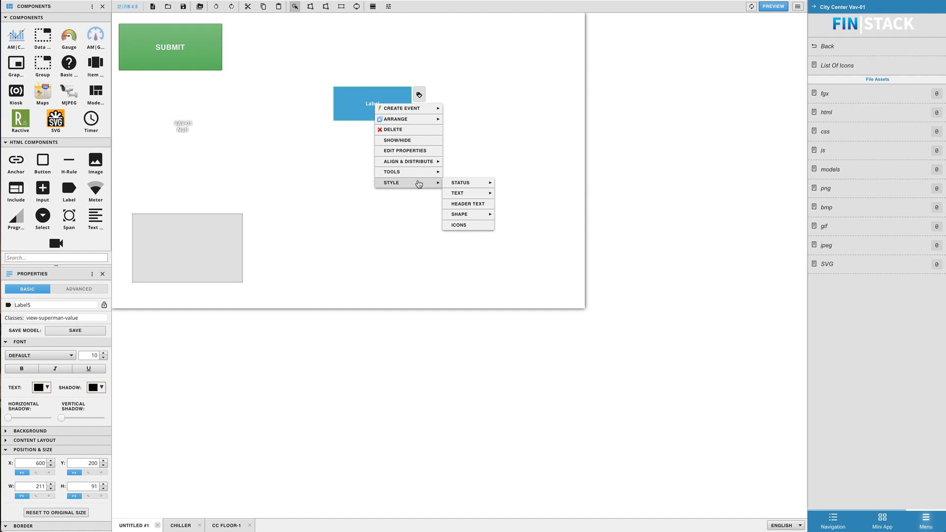
pyautogui.moveTo(467, 215)
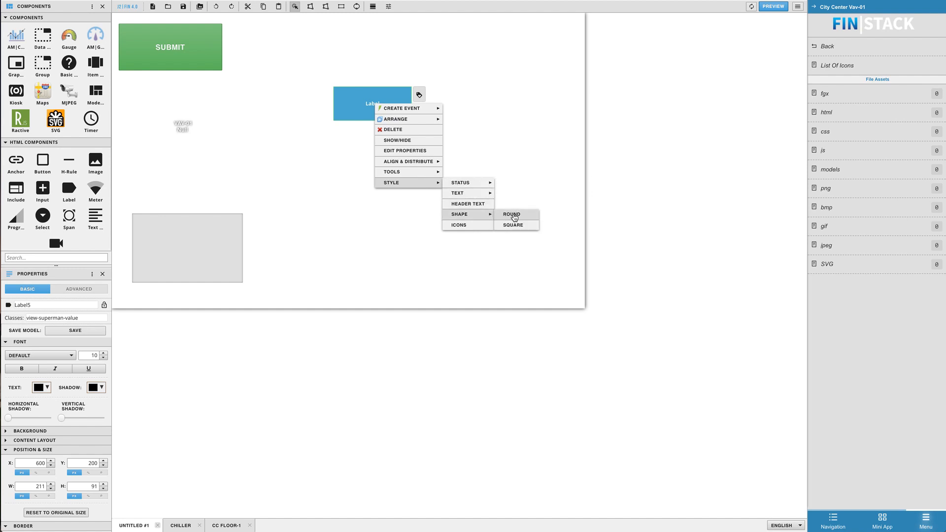
pyautogui.click(511, 215)
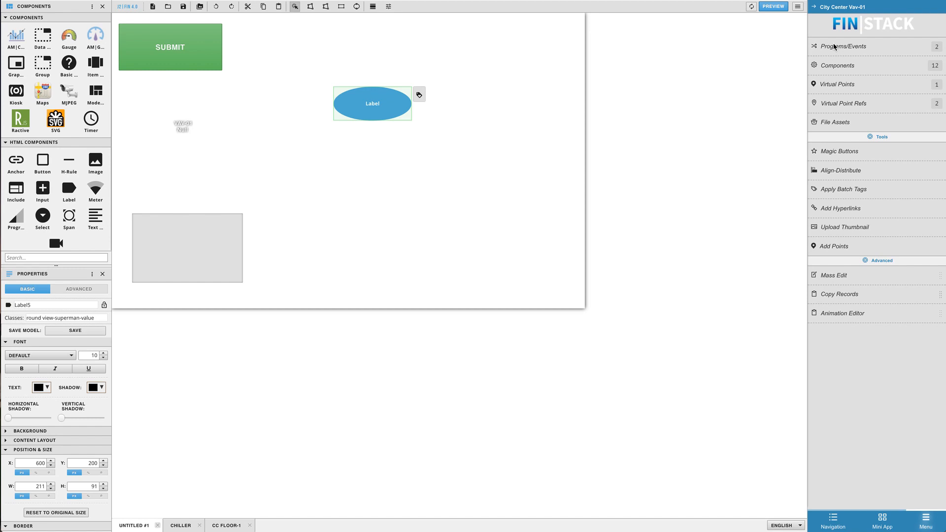
pyautogui.moveTo(869, 217)
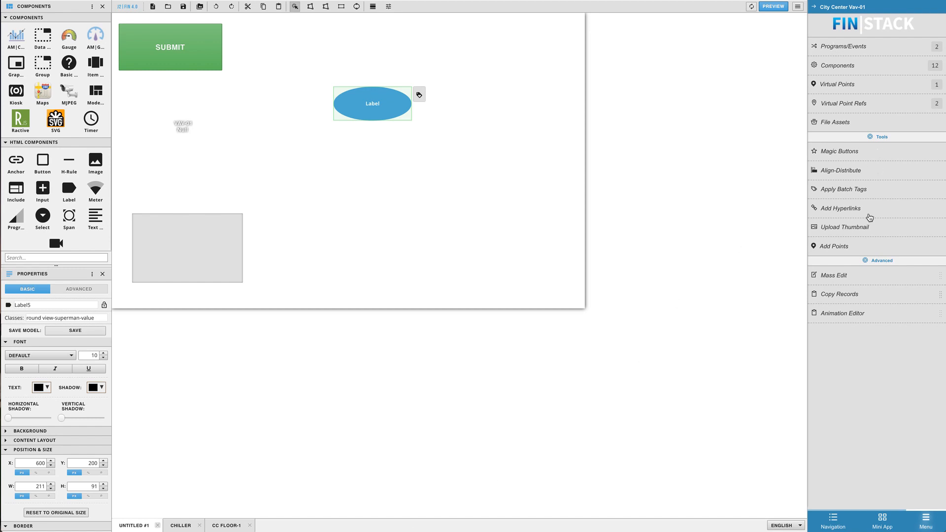
pyautogui.moveTo(845, 79)
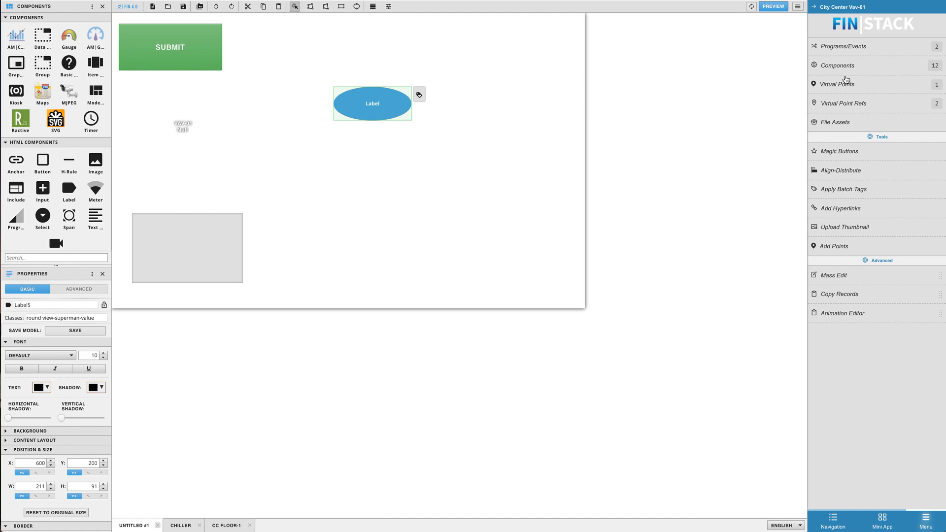
pyautogui.moveTo(847, 127)
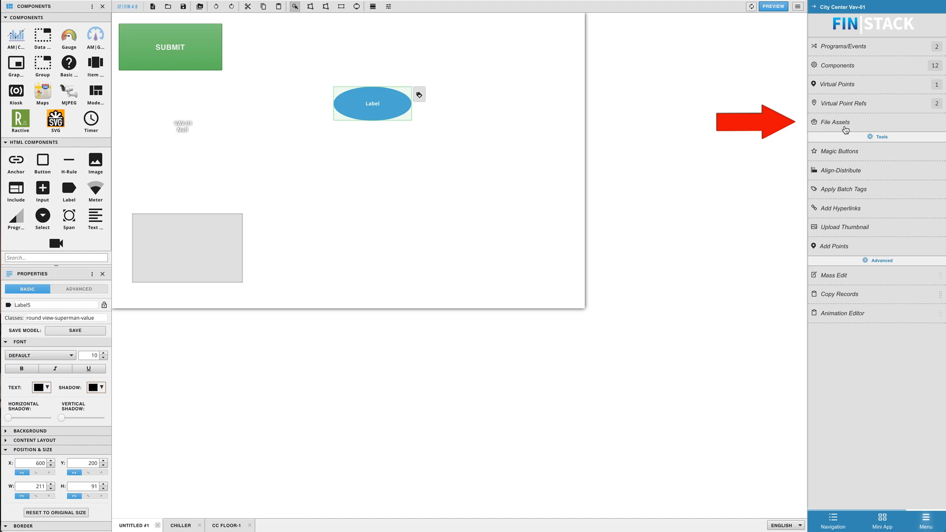
# Step: Go to the project's File Assets and bring up the List Of Icons page
pyautogui.click(834, 122)
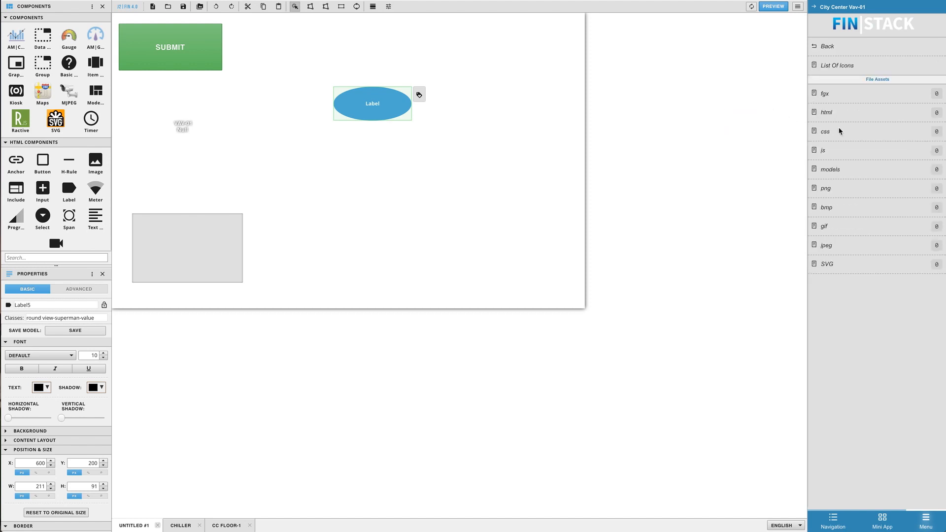
pyautogui.moveTo(837, 73)
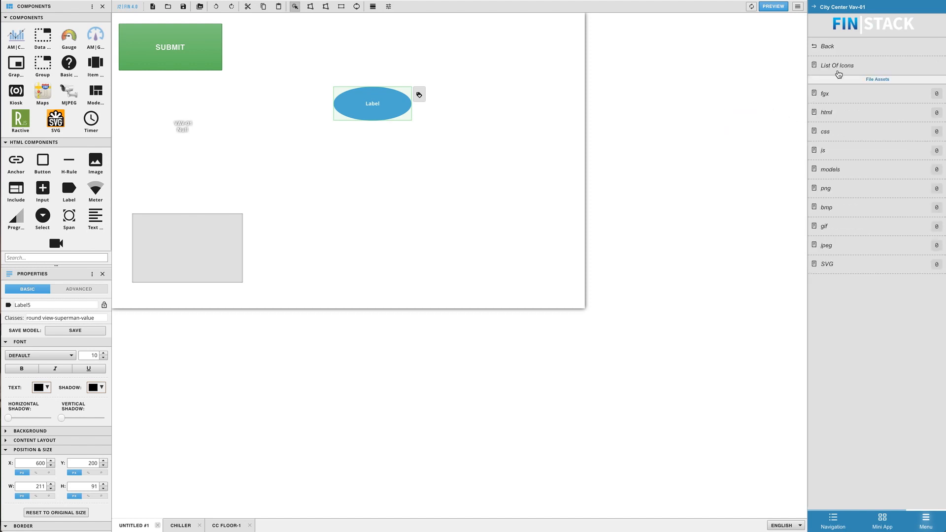
pyautogui.click(838, 65)
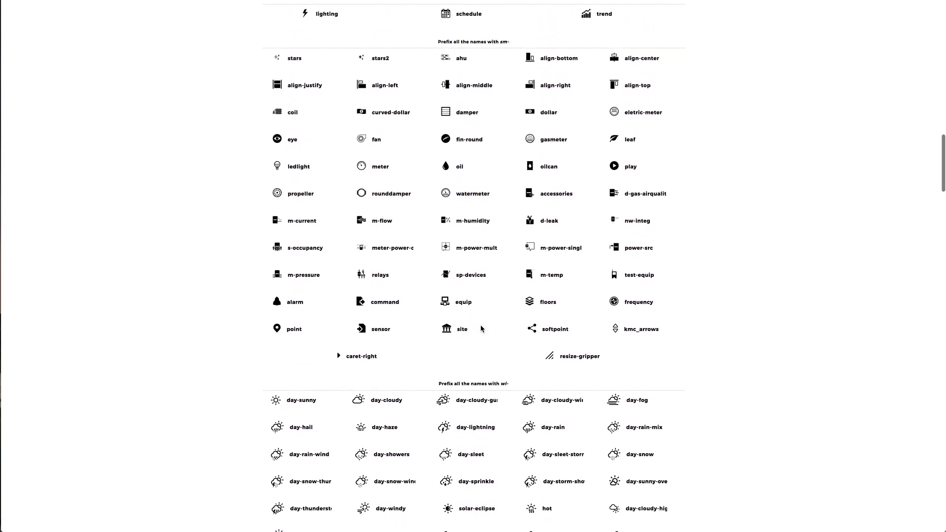
# Step: Scroll the List Of Icons page looking for the arrow icon class names
pyautogui.scroll(-3)
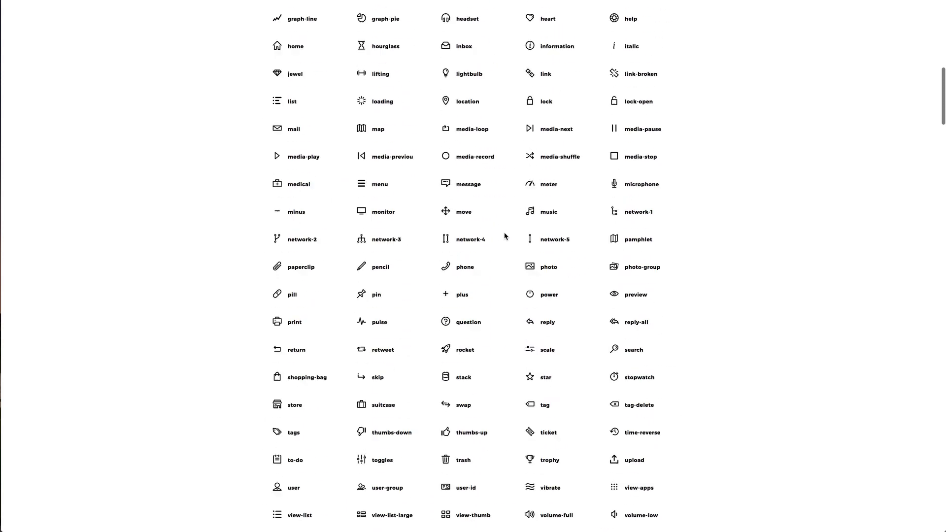
pyautogui.scroll(3)
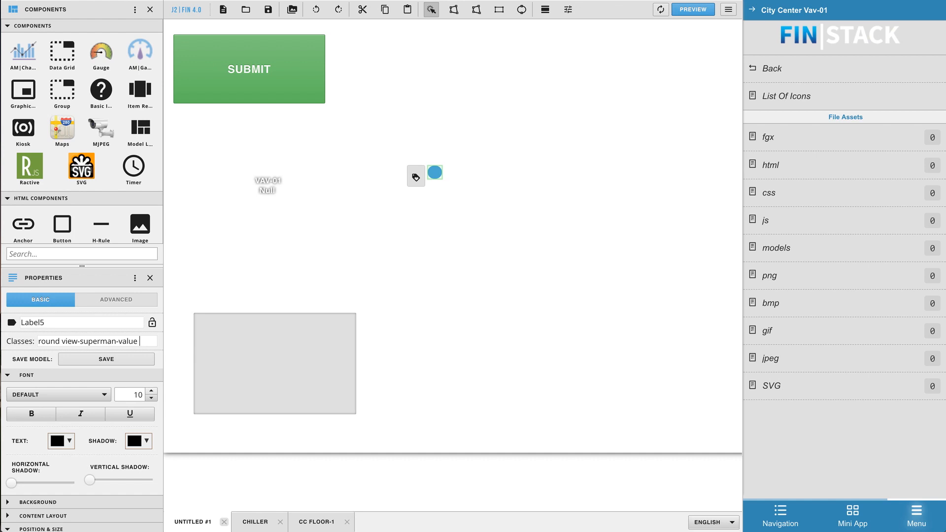
# Step: Add an 'icon-arrow' class so the round label shows an arrow, then reselect it
pyautogui.write('icon-arro')
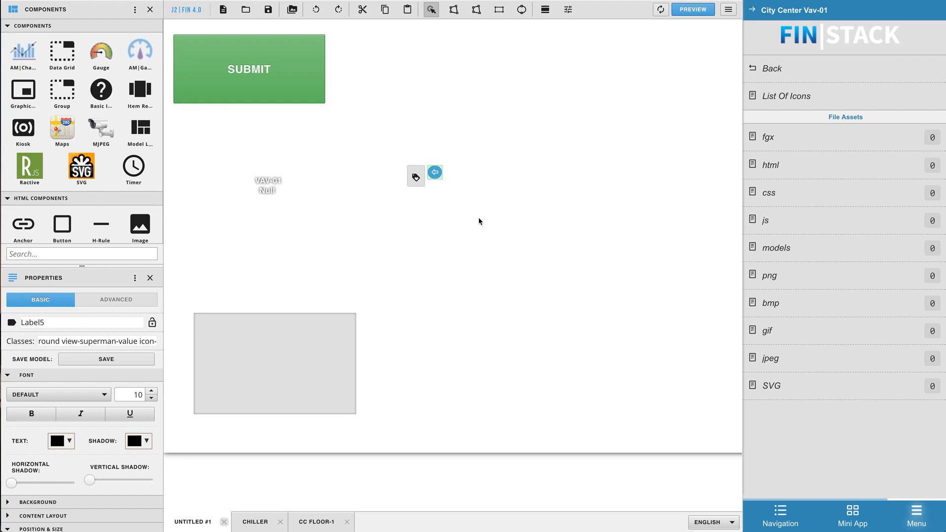
pyautogui.moveTo(166, 413)
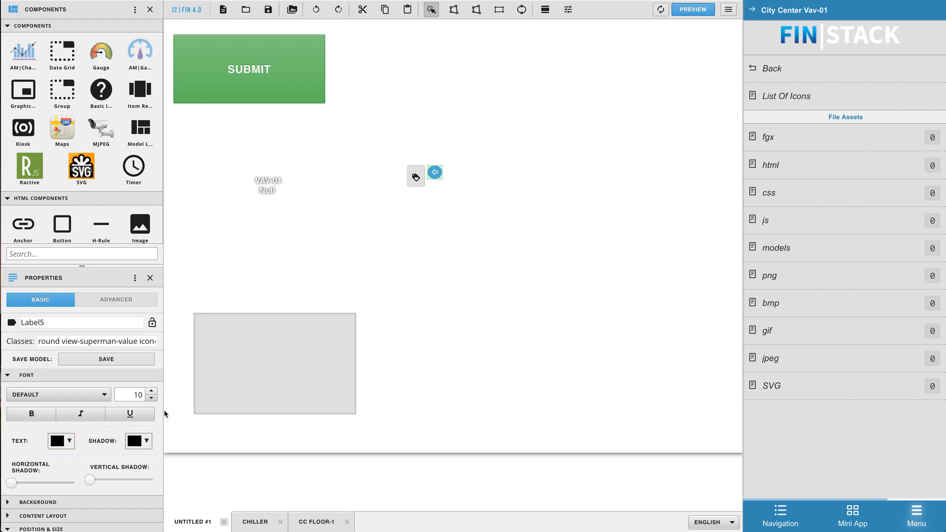
pyautogui.click(152, 391)
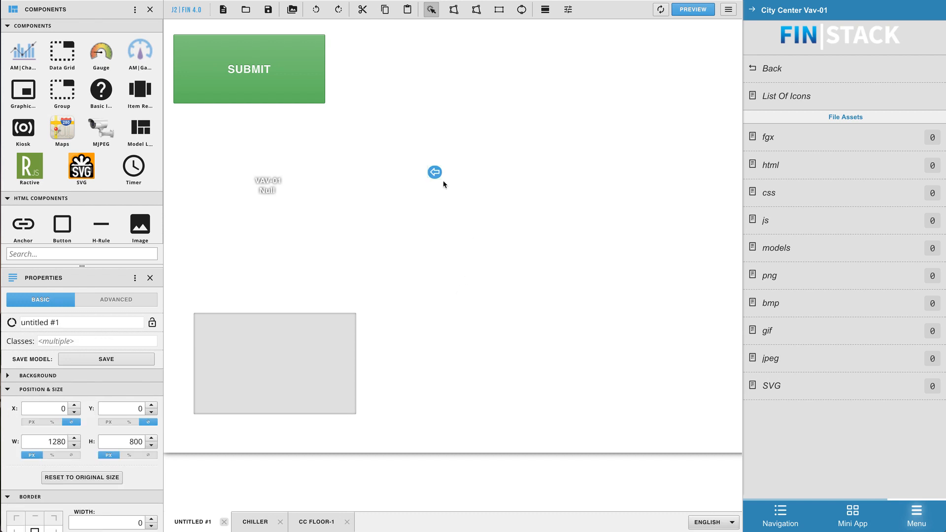
pyautogui.click(434, 171)
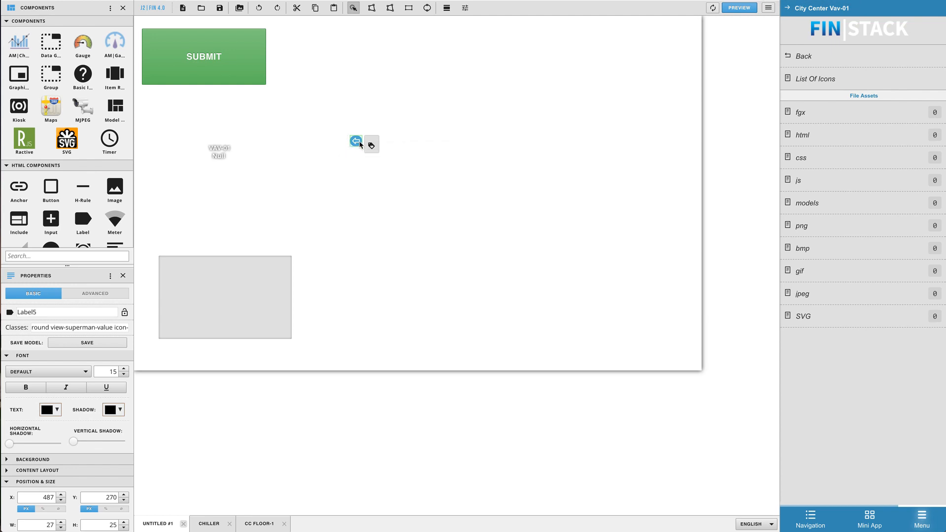
pyautogui.moveTo(610, 188)
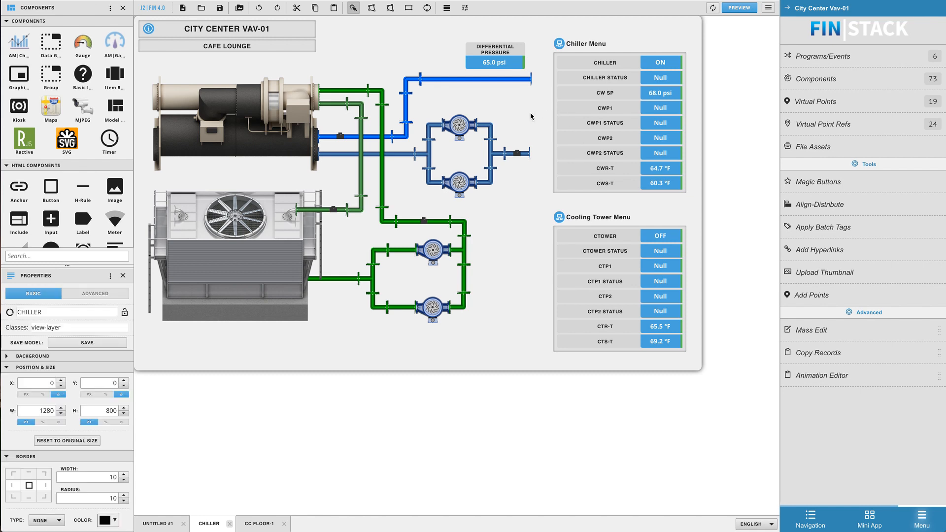
# Step: Place arrow labels on the chiller pipes with a 2-pixel border and select the one on the green pipe
pyautogui.click(357, 142)
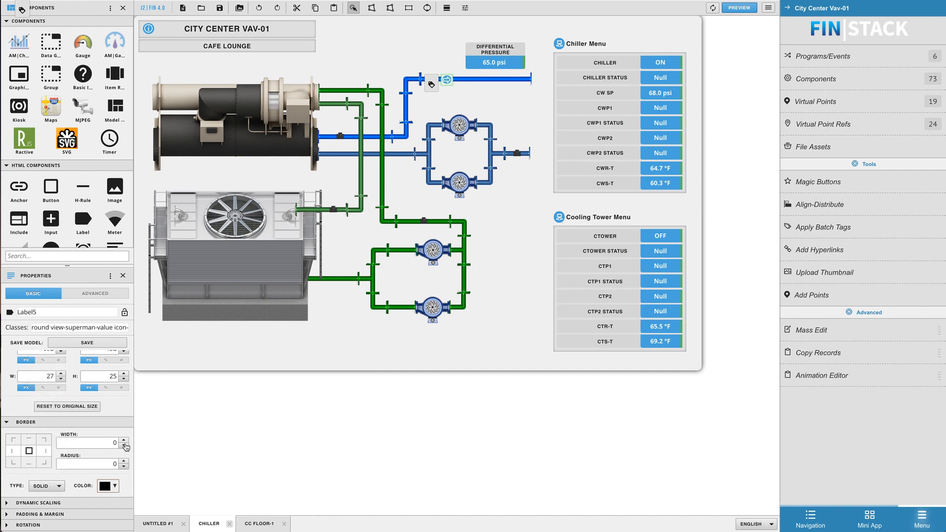
pyautogui.click(126, 440)
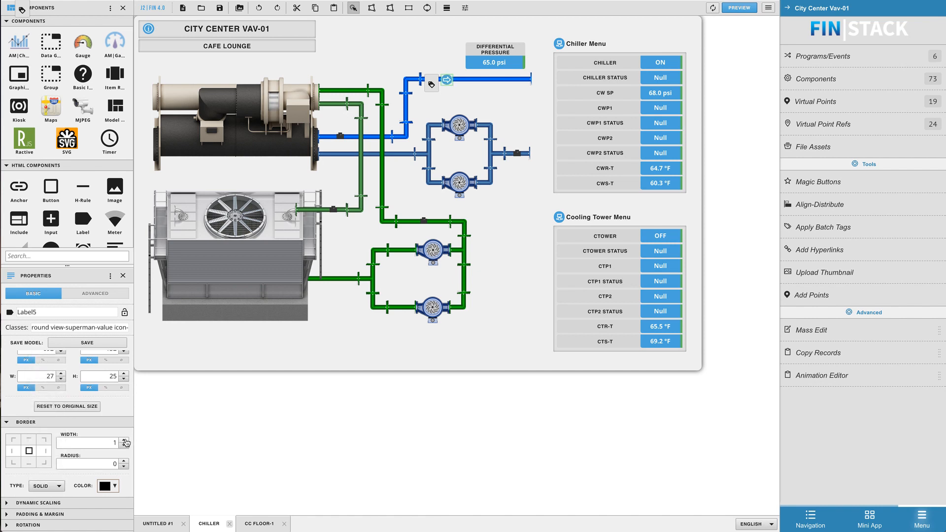
pyautogui.click(447, 79)
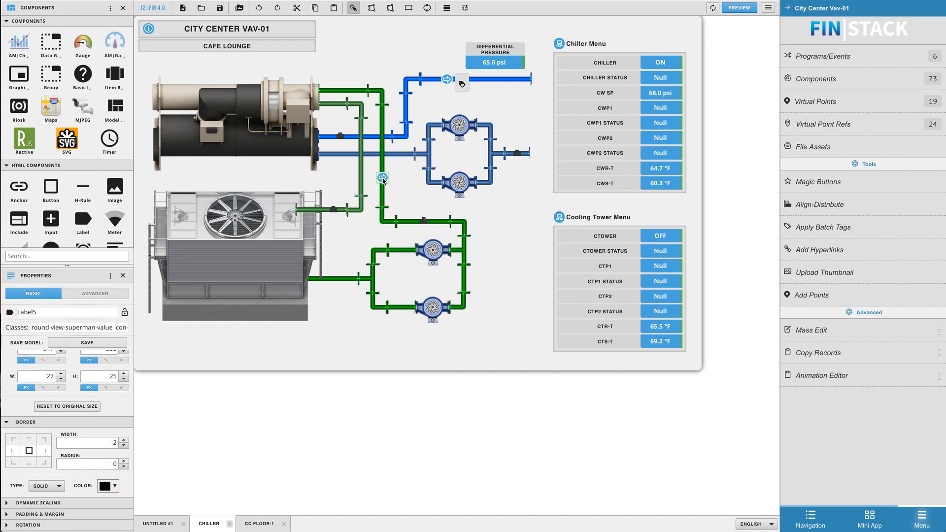
pyautogui.rightClick(381, 177)
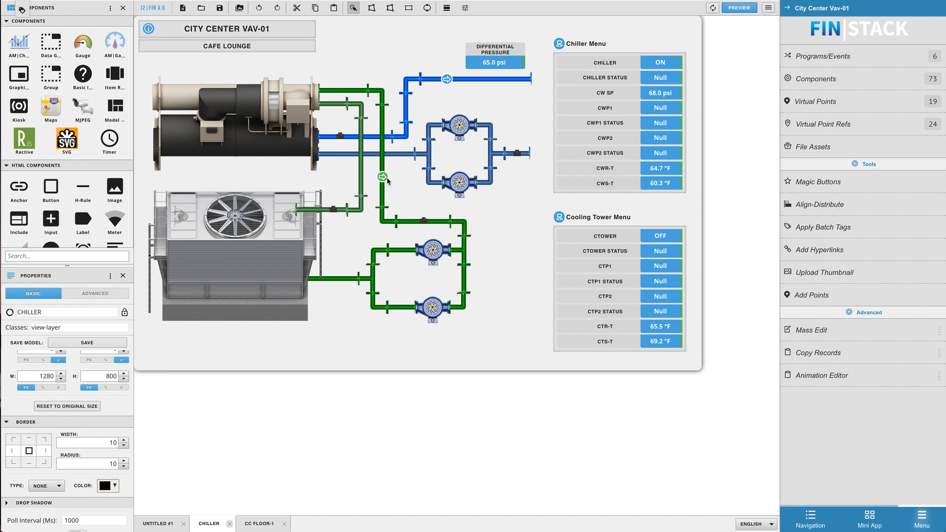
pyautogui.click(382, 176)
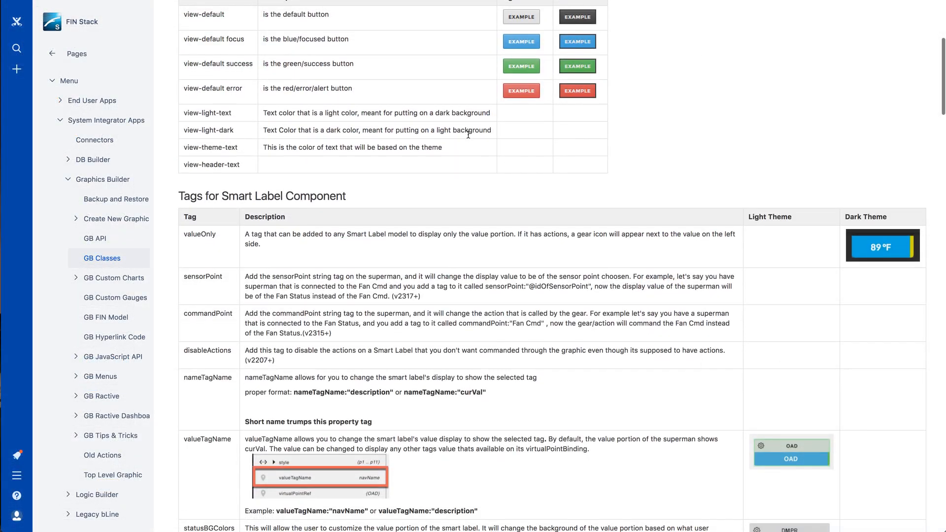
# Step: Scroll the GB Classes docs down through the component, label and super renderer class tables
pyautogui.scroll(-3)
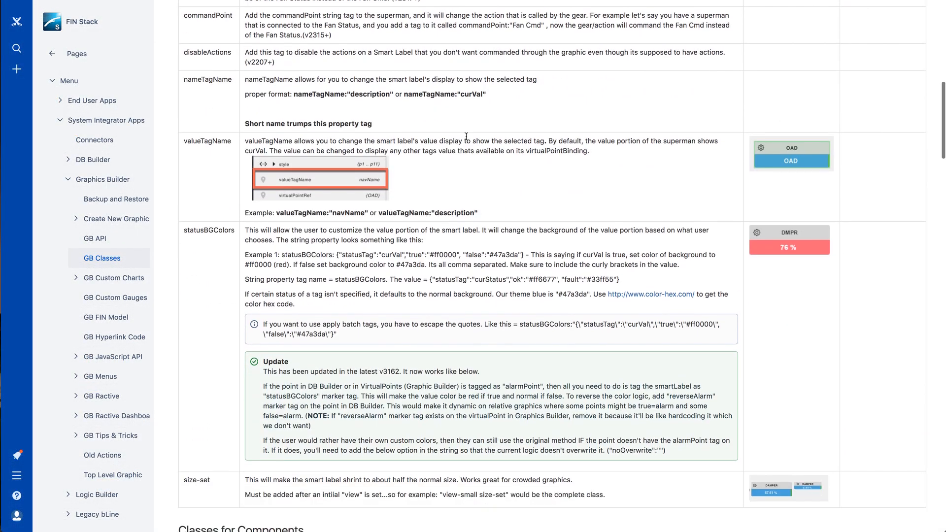
pyautogui.scroll(-3)
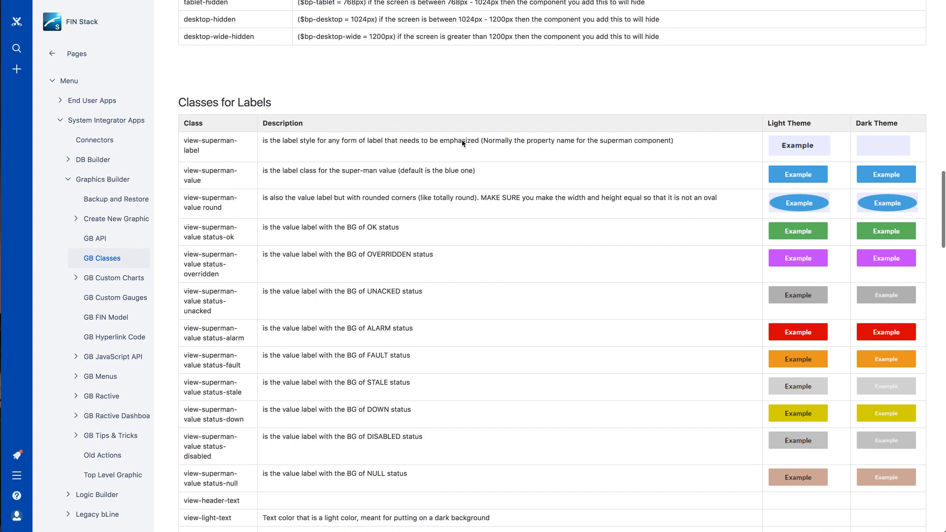
pyautogui.scroll(-3)
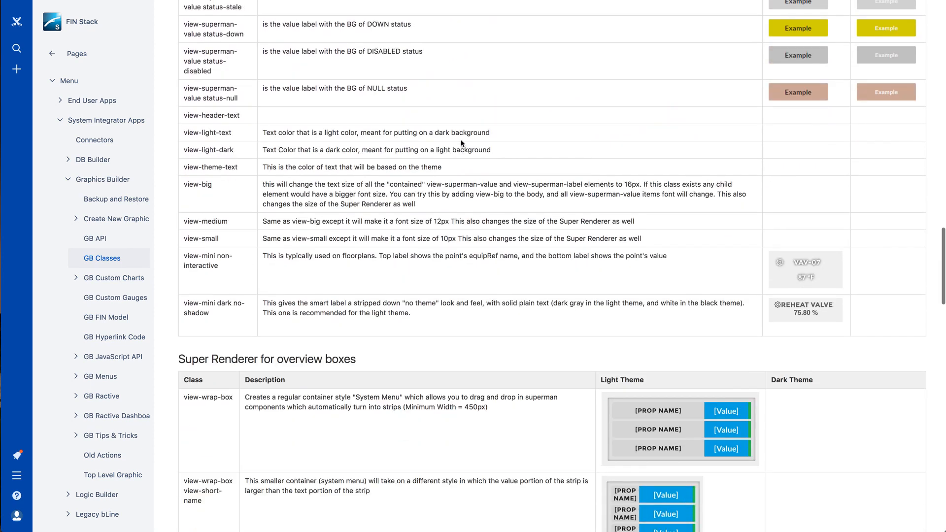
pyautogui.scroll(-3)
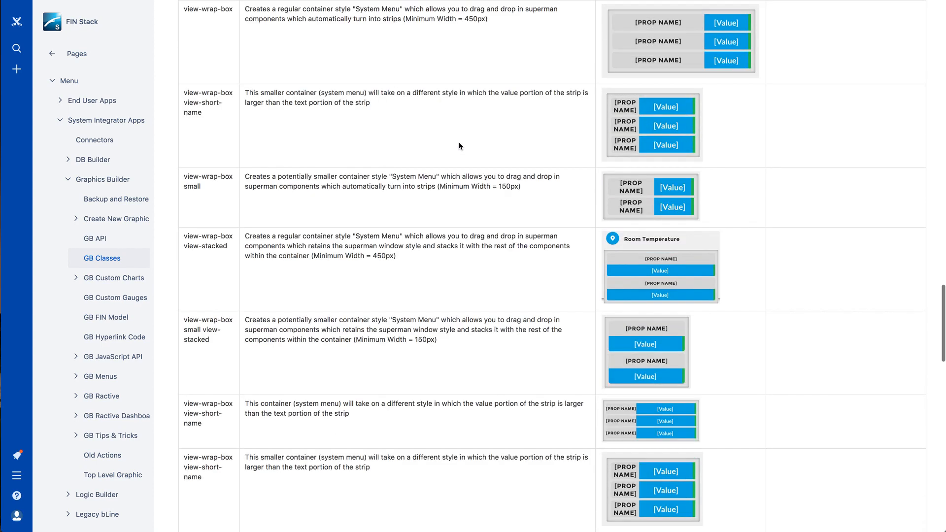
pyautogui.scroll(-3)
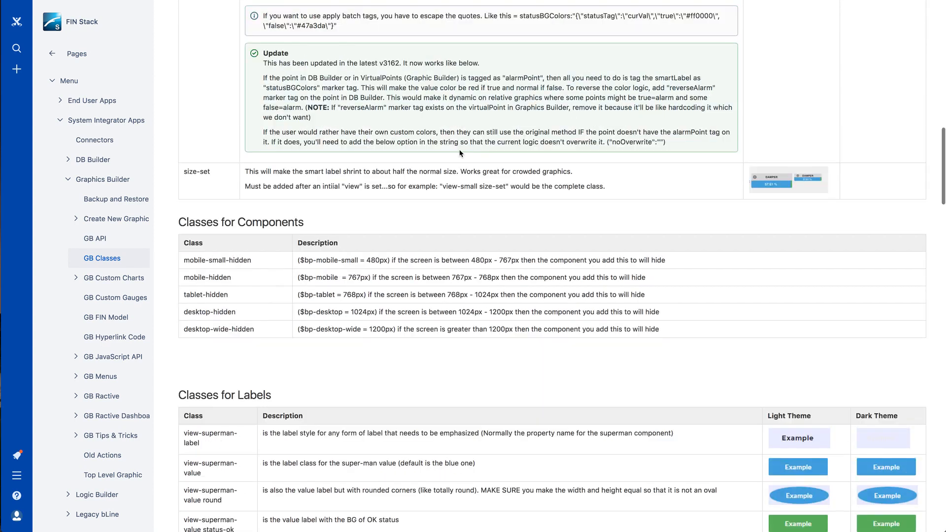